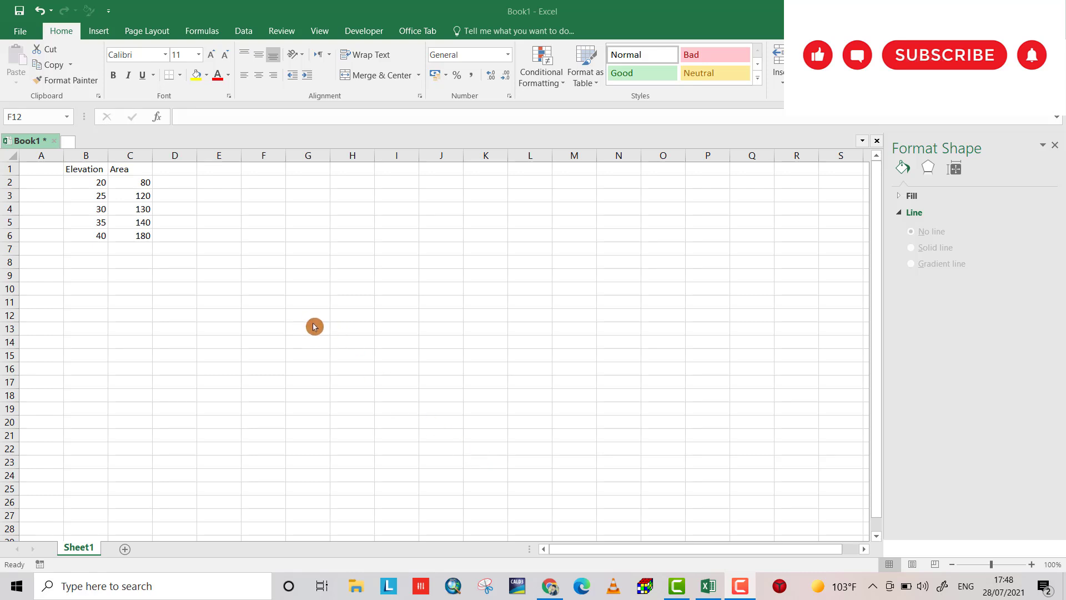
mouse_move(323, 341)
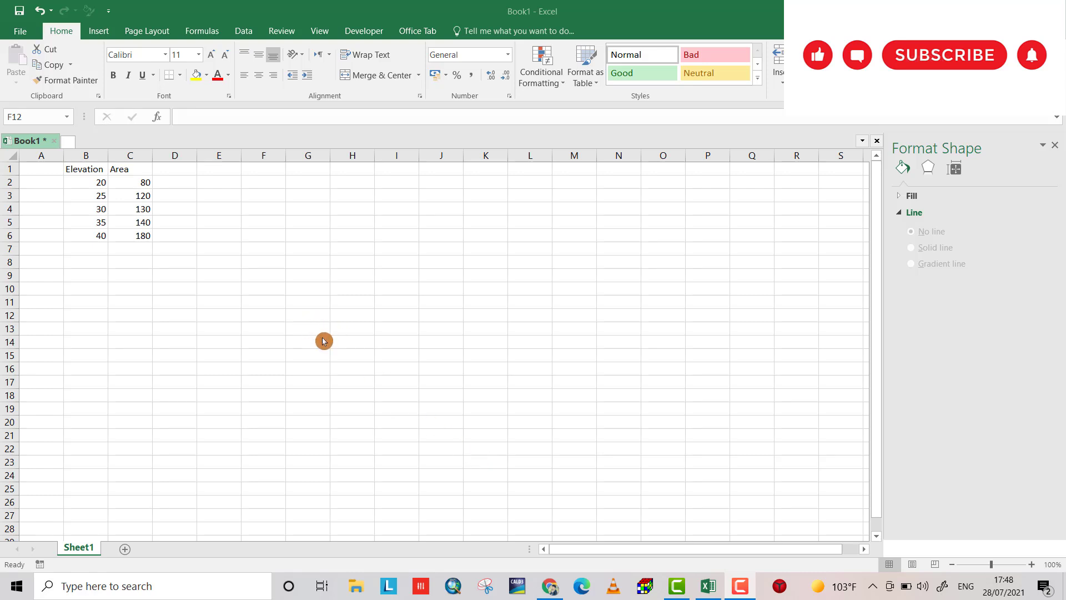
mouse_move(326, 348)
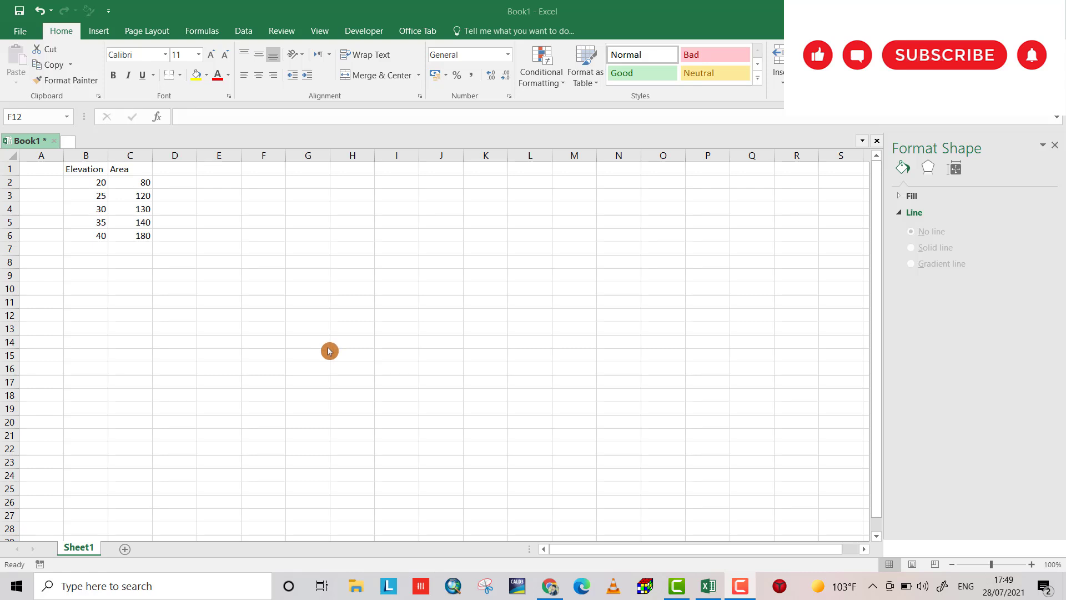
mouse_move(283, 337)
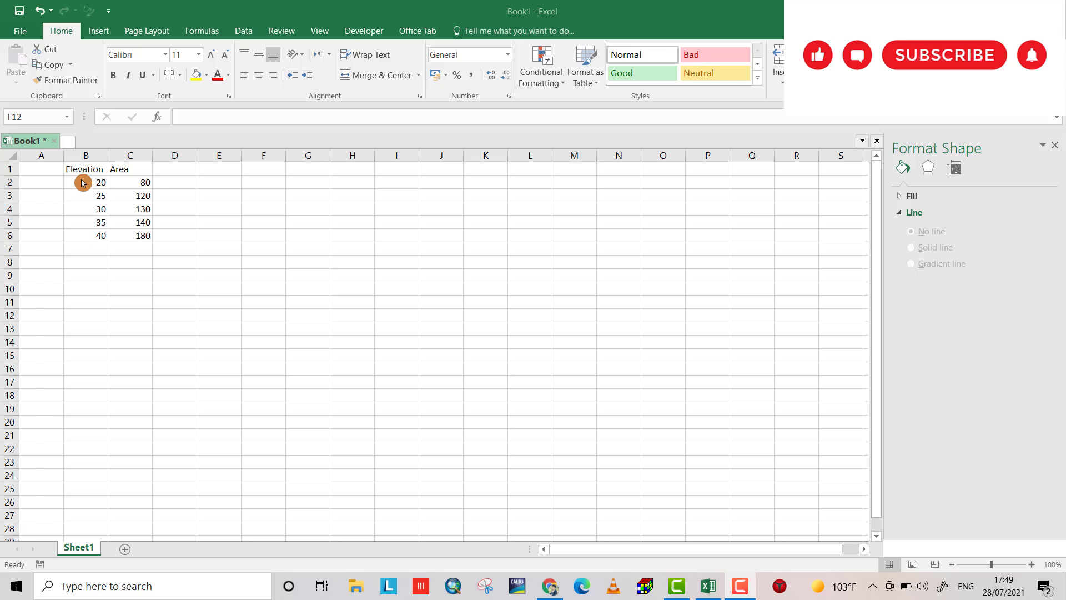
- Insert a plain scatter chart from the Elevation and Area values in B2:C6
drag(86, 181, 130, 222)
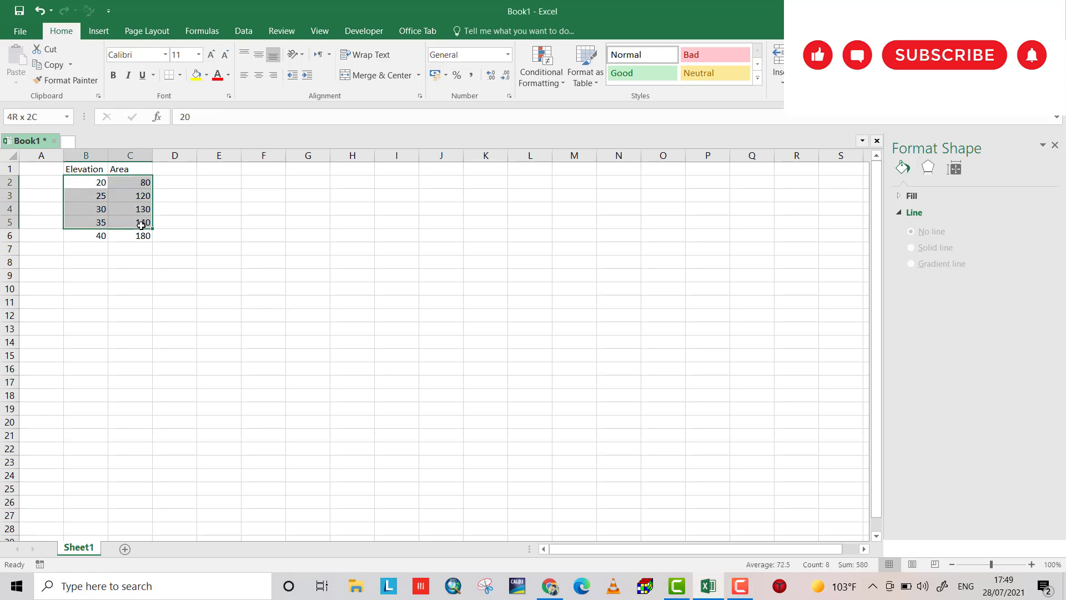
click(99, 31)
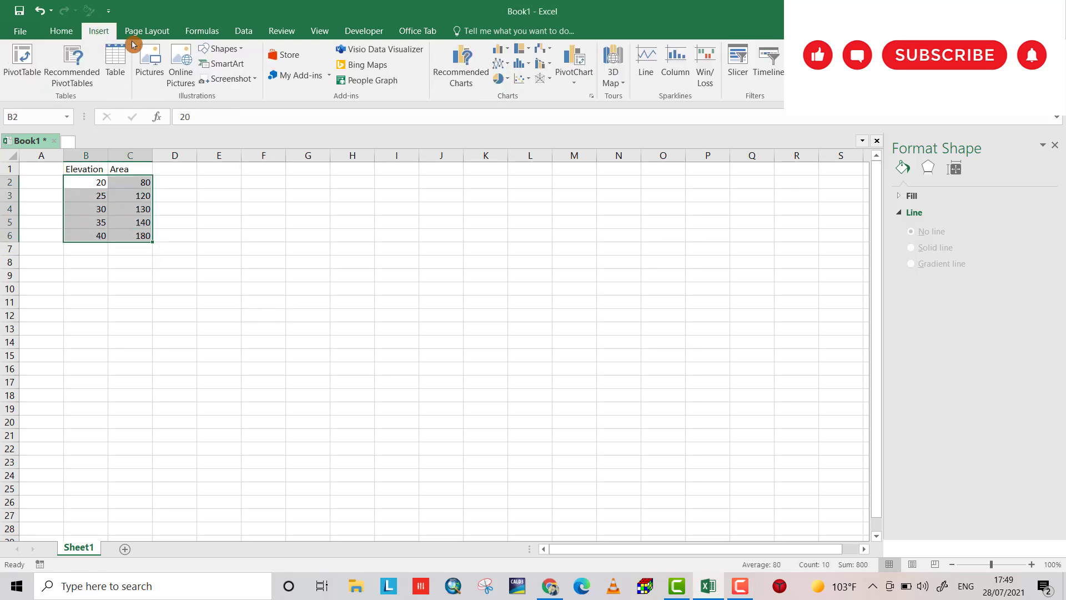
click(521, 62)
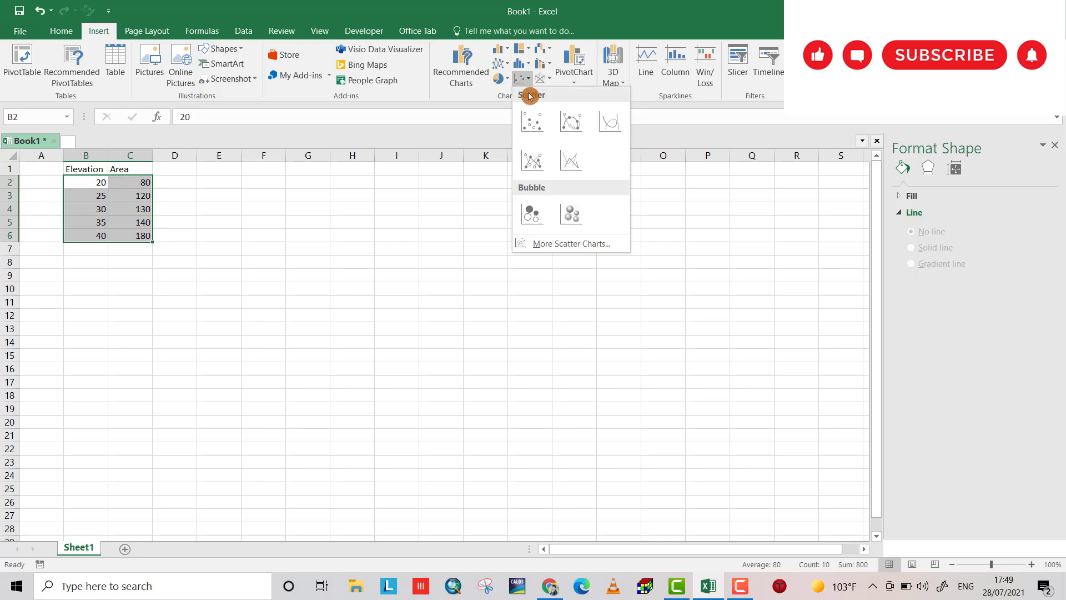
click(531, 121)
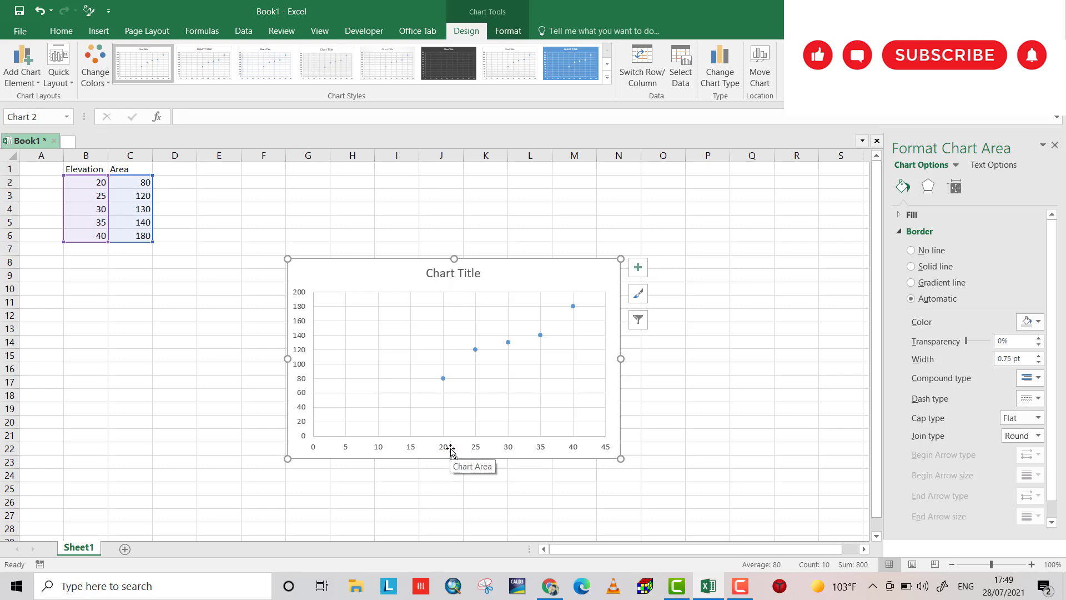
- Set the horizontal axis minimum bound to 15.0 and the vertical axis minimum to 60.0
click(448, 447)
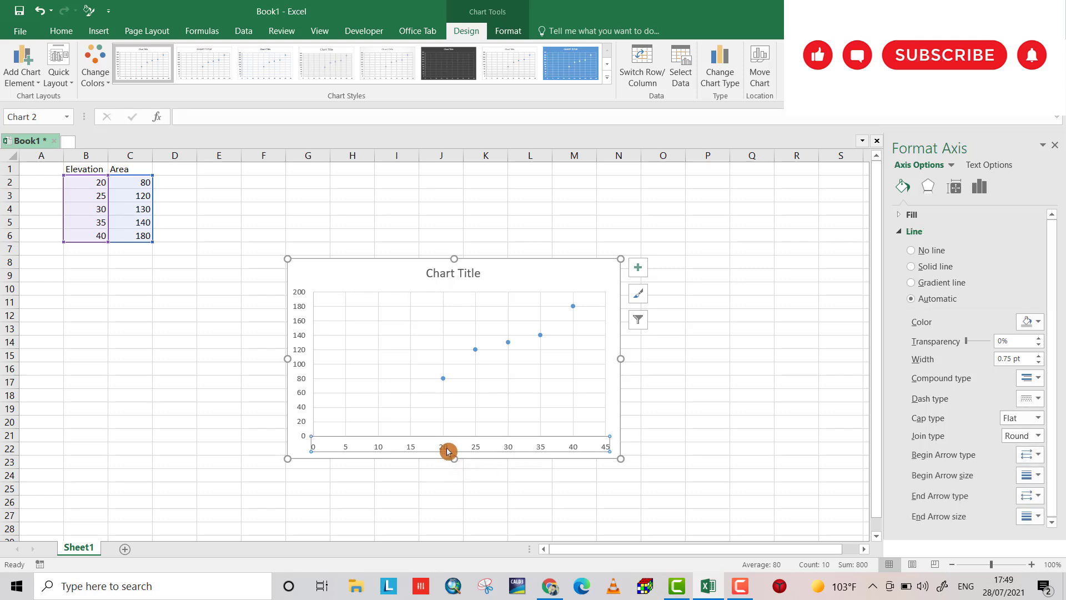
right_click(448, 452)
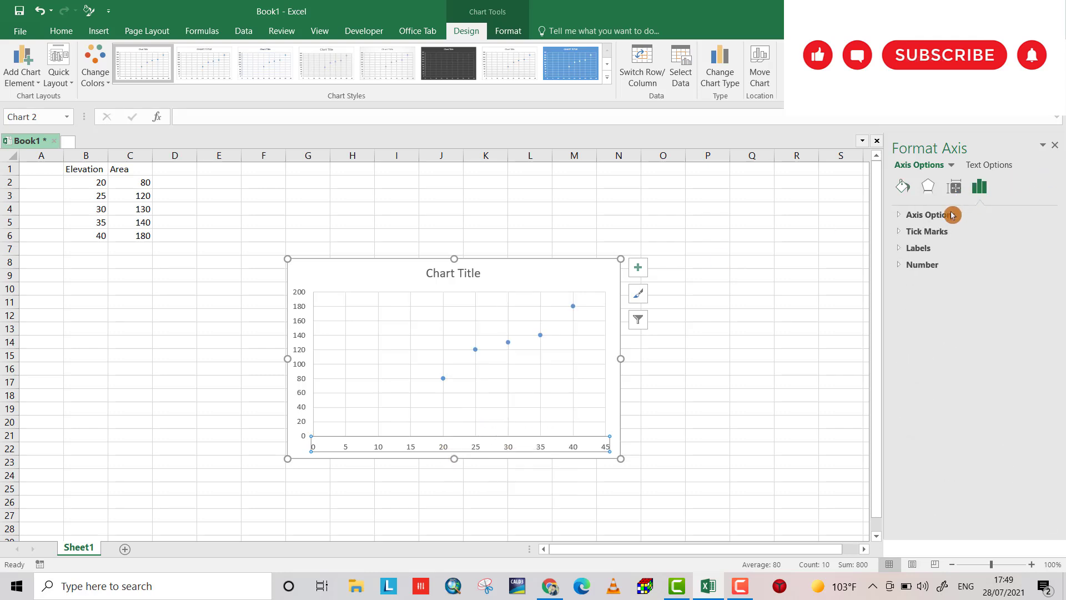
click(930, 215)
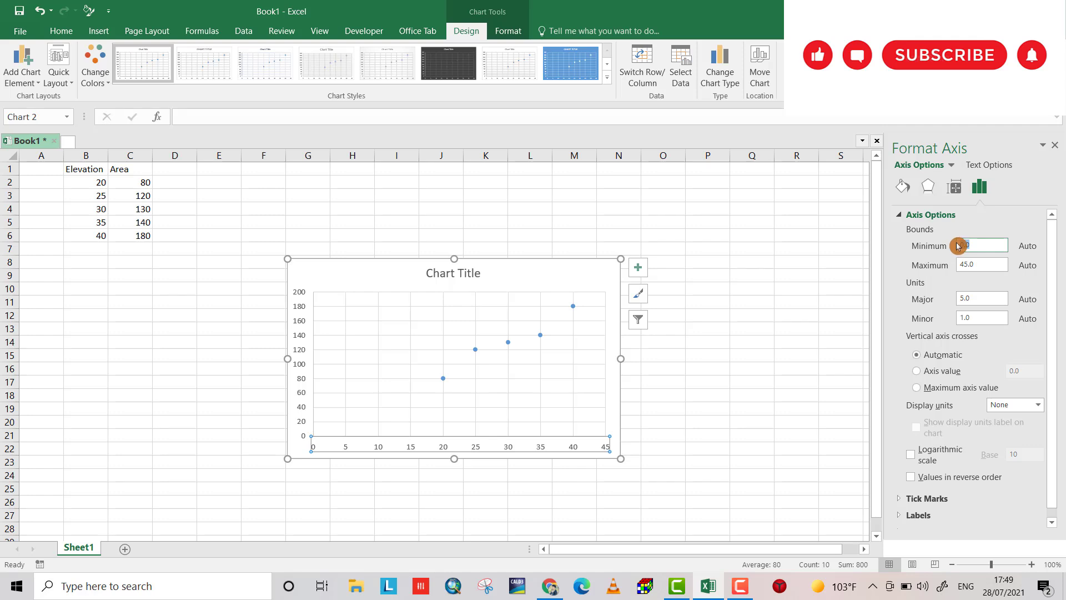
text(15.0)
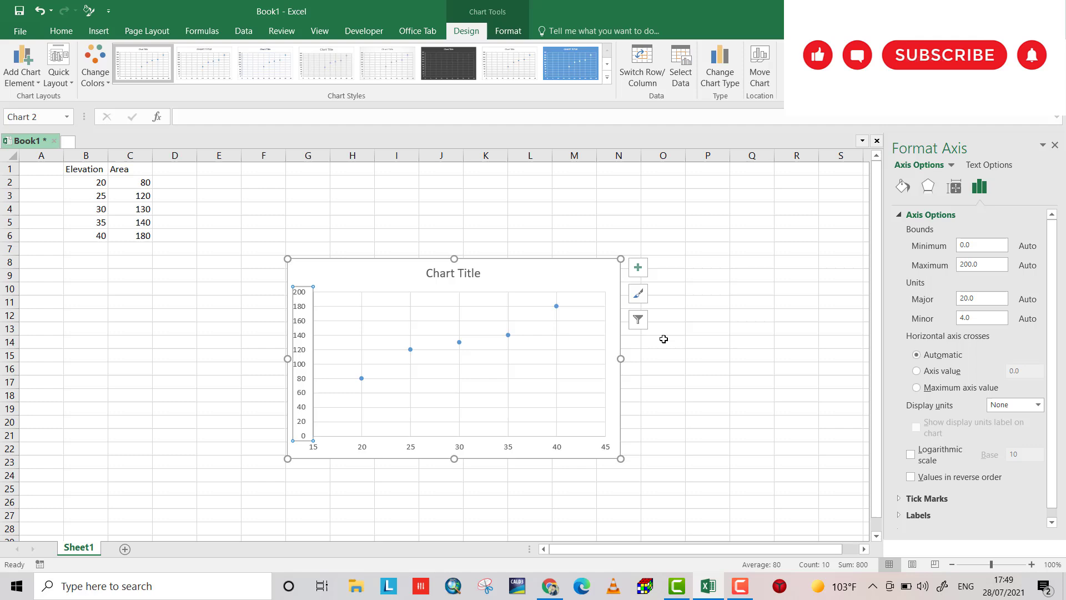
click(981, 245)
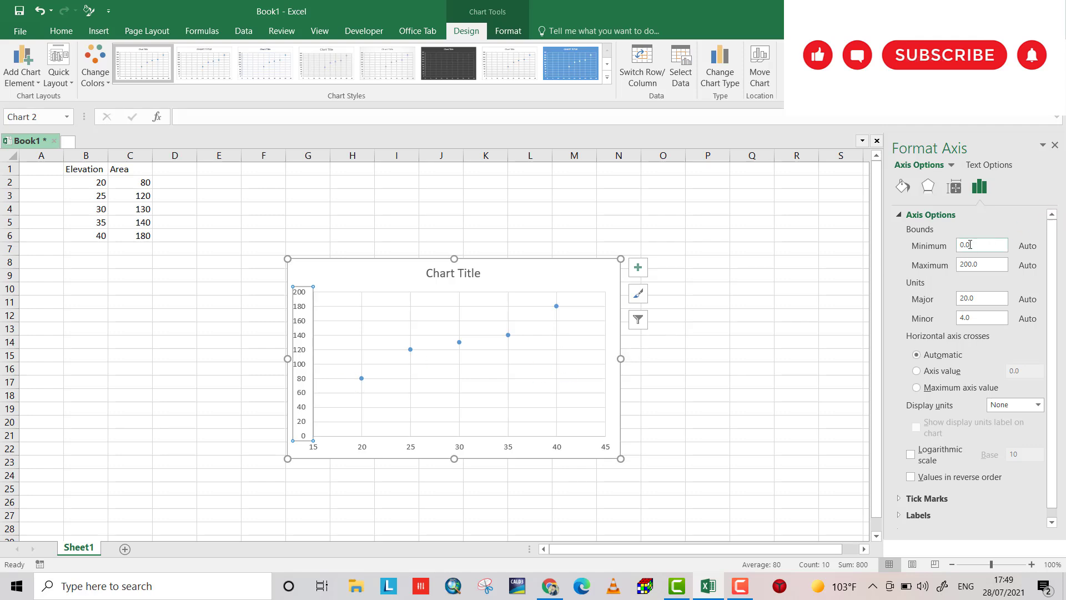
text(0)
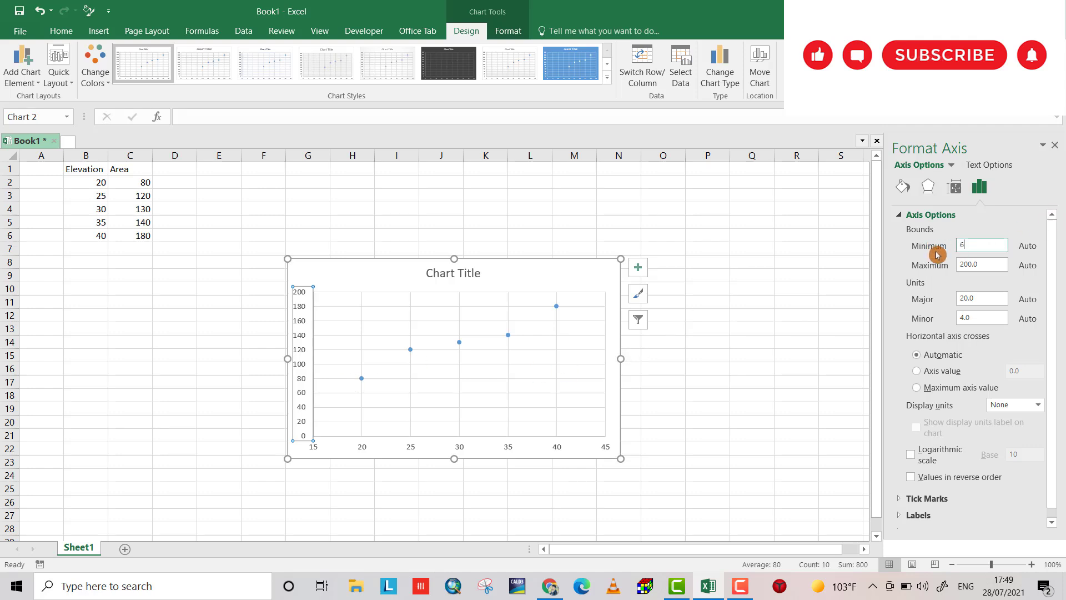
text(60.0)
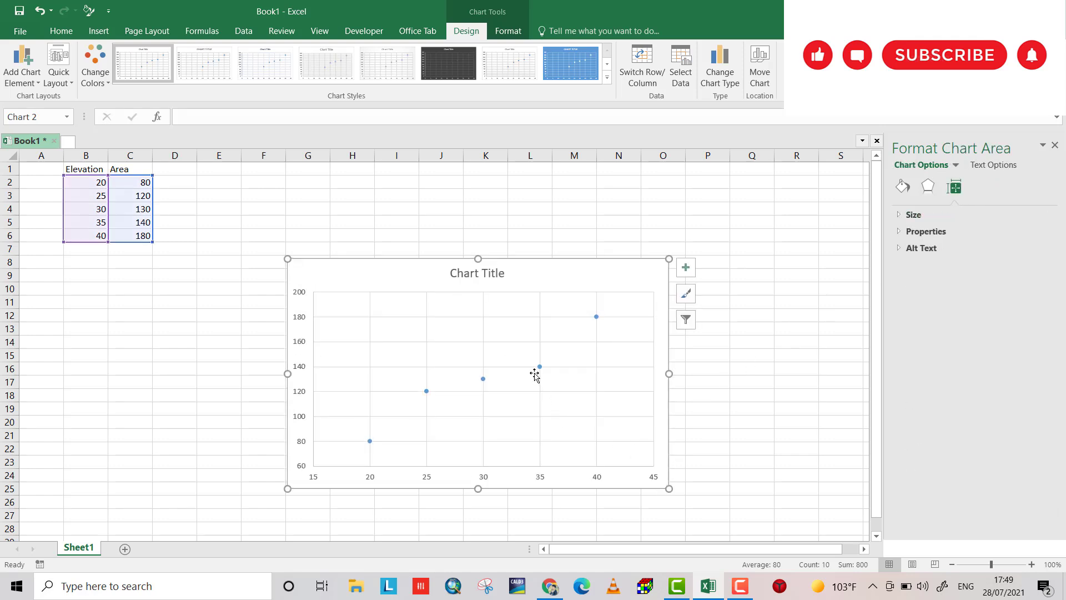
- Add a linear trendline to the data series displaying its equation and R² value
click(538, 367)
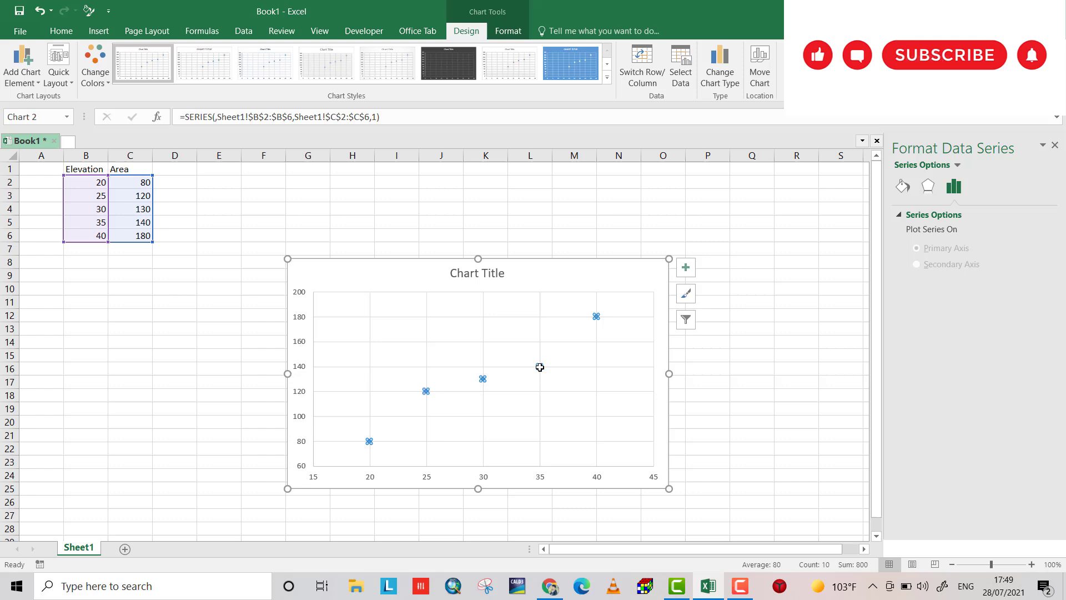
right_click(540, 367)
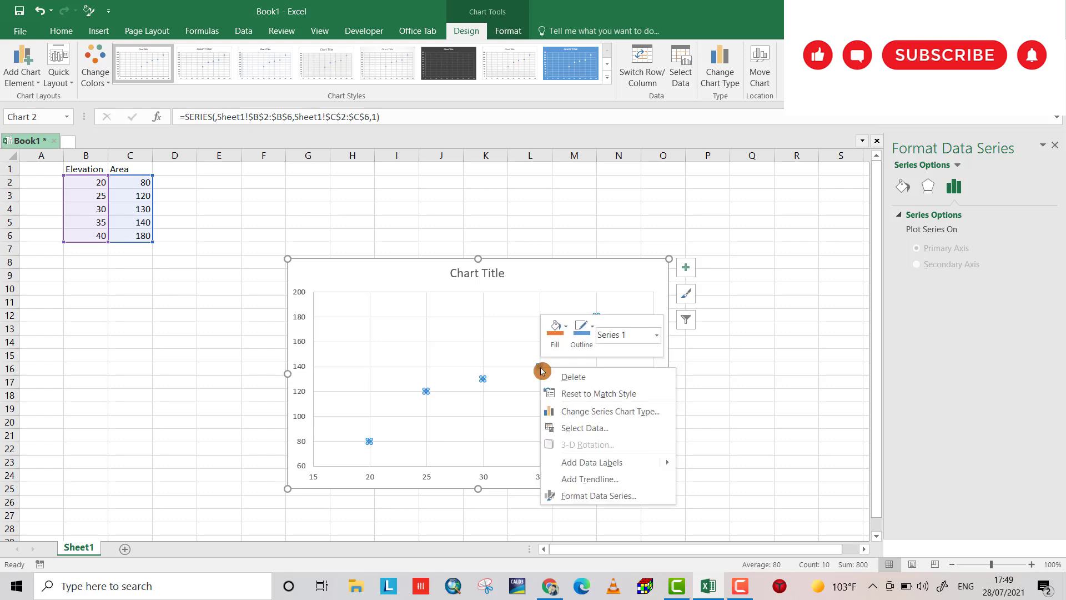
mouse_move(606, 479)
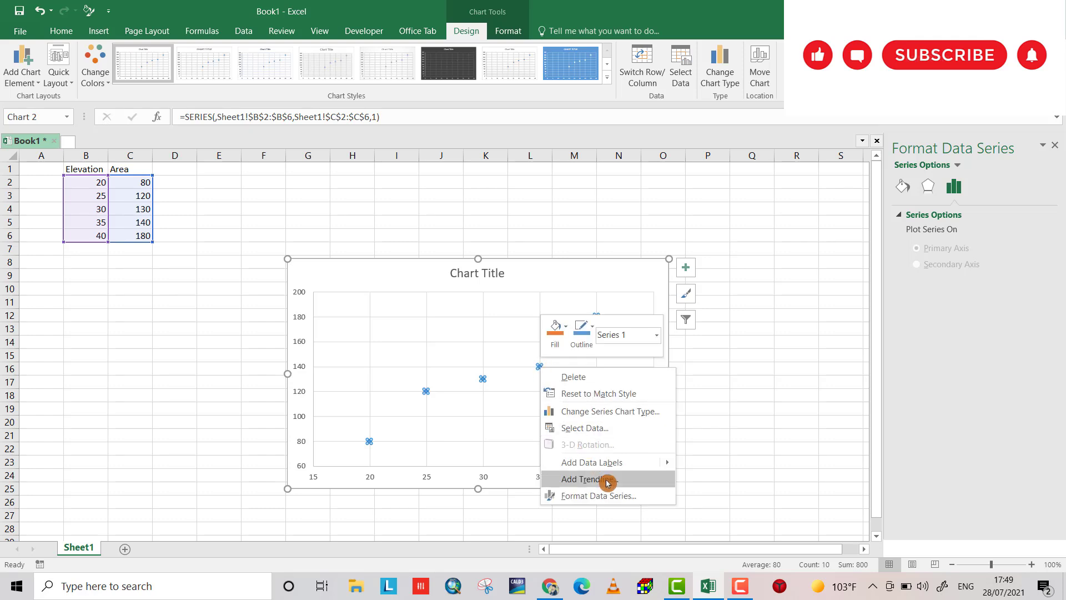
click(587, 478)
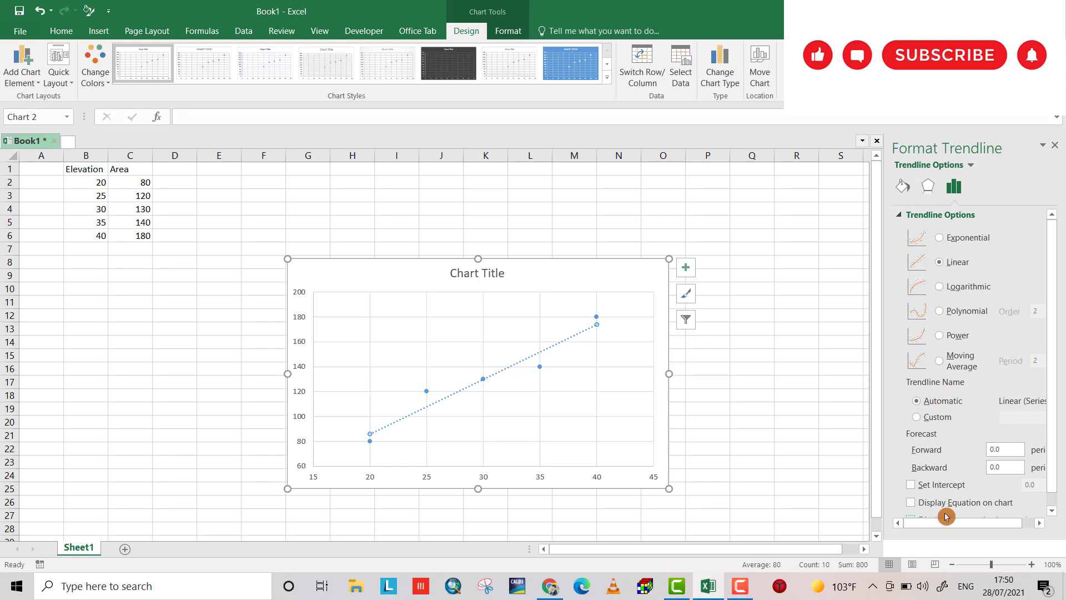
scroll(down, 3)
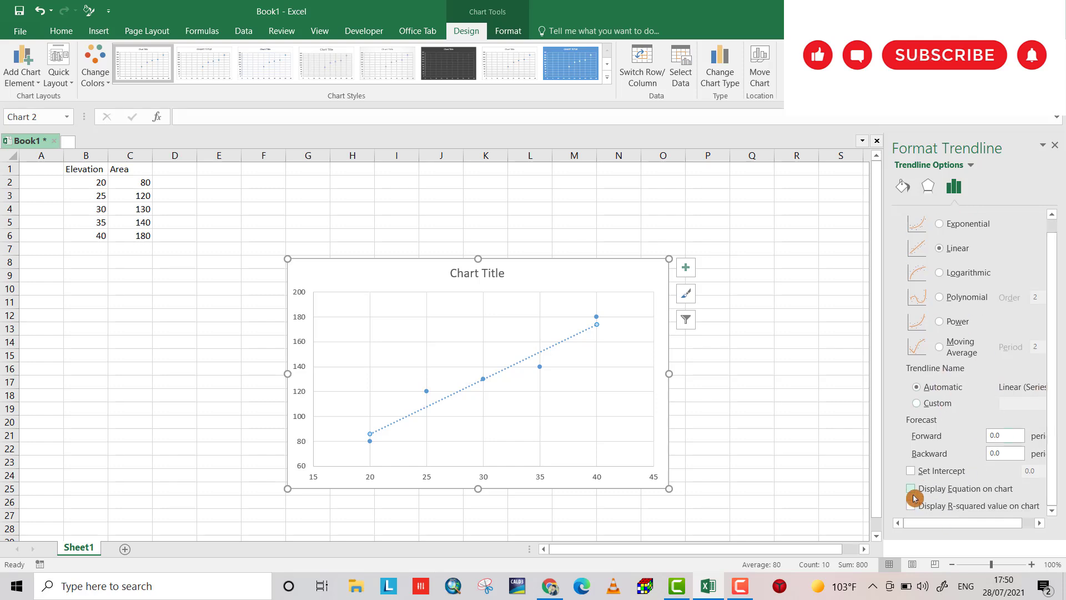
click(911, 488)
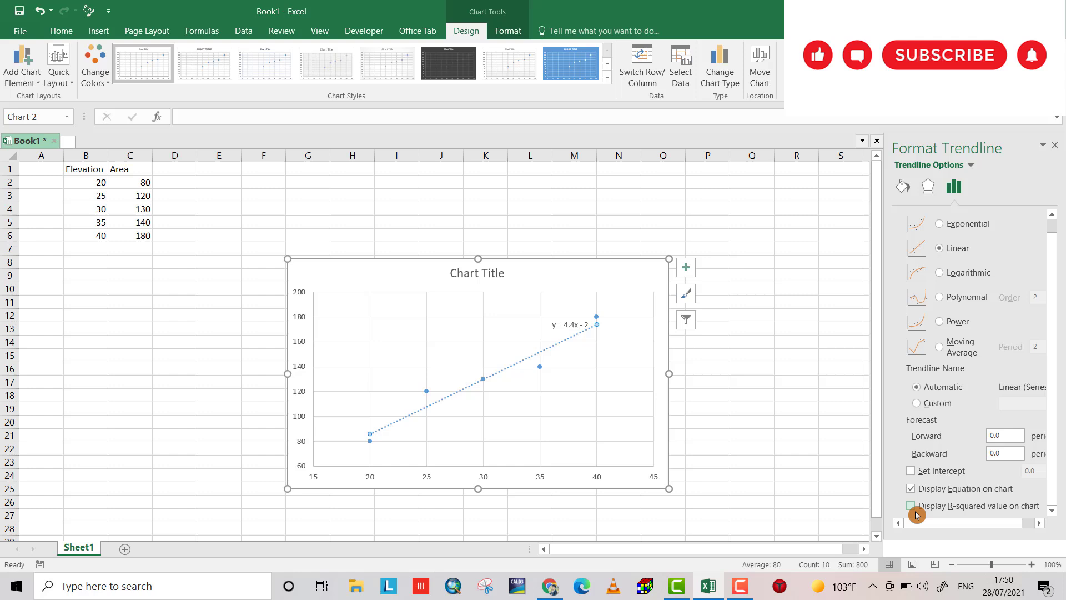
click(911, 505)
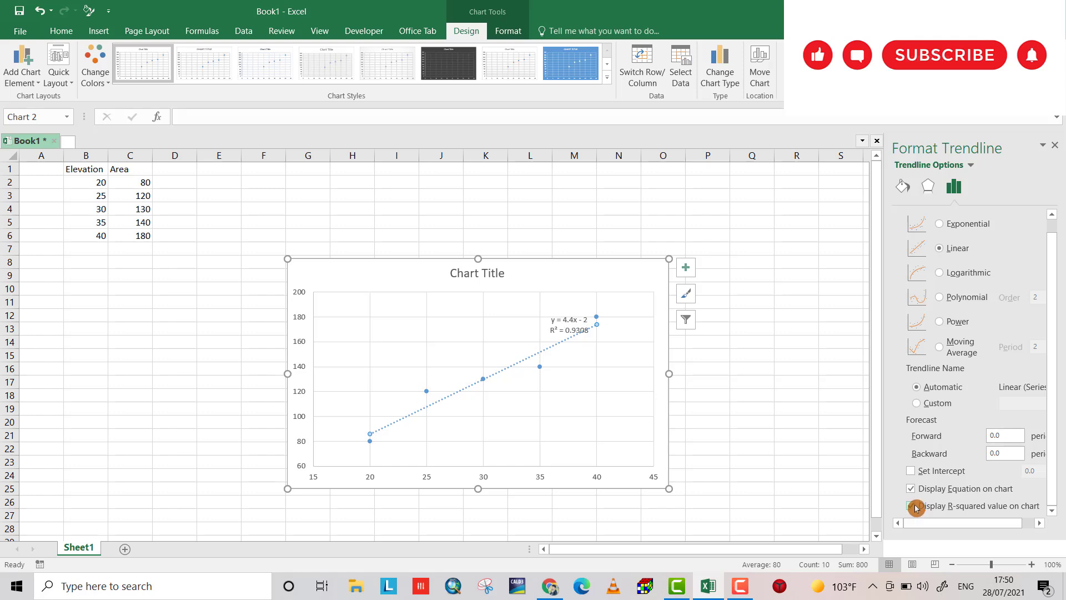
- Select the trendline equation and R² label and reposition it clear of the points
click(569, 324)
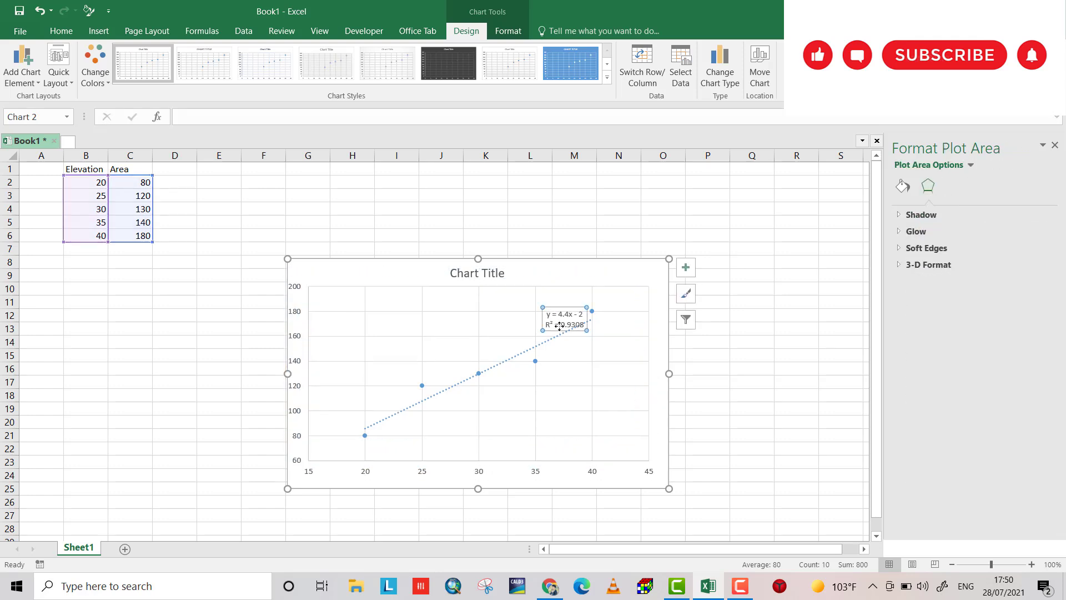
click(563, 320)
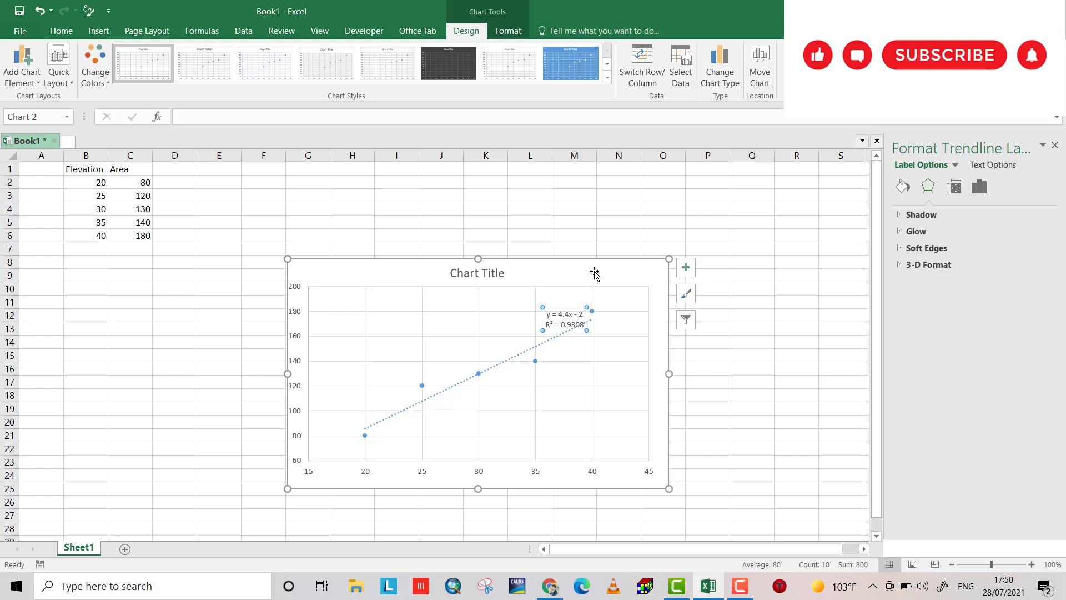
click(979, 188)
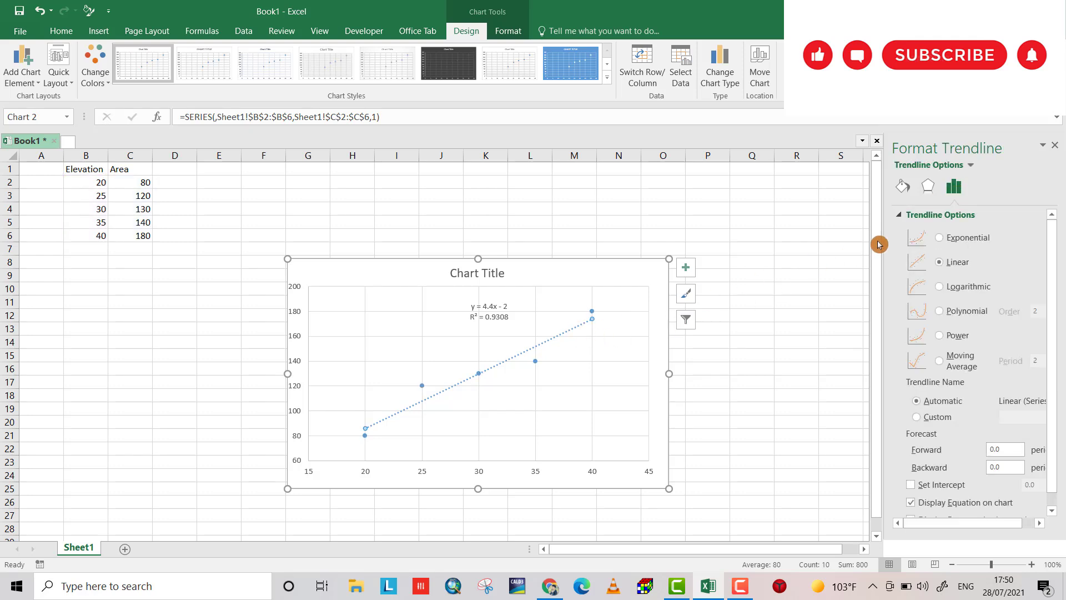
mouse_move(646, 297)
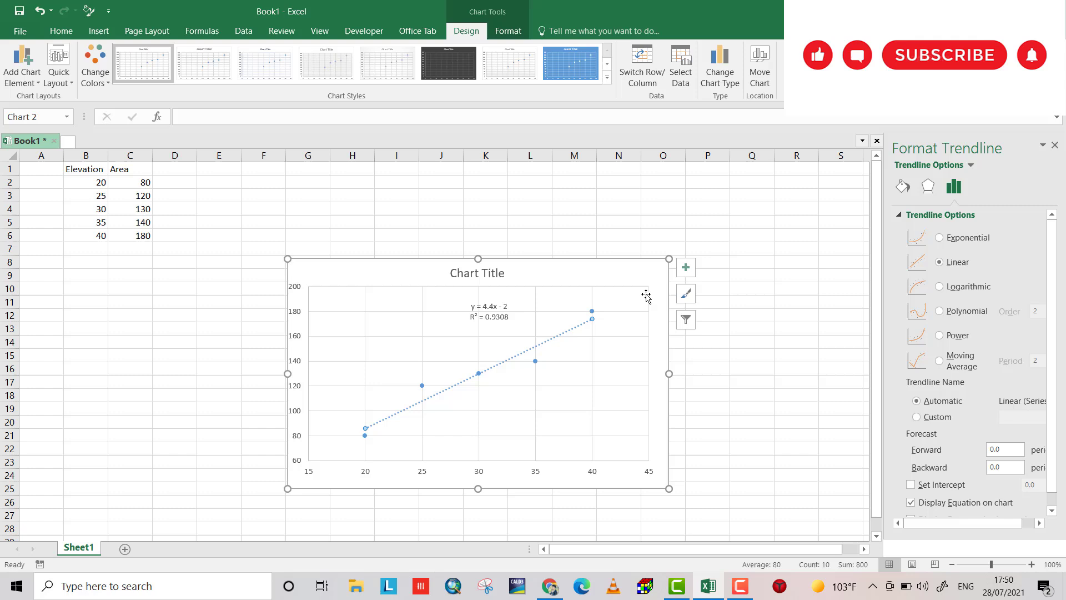
mouse_move(612, 312)
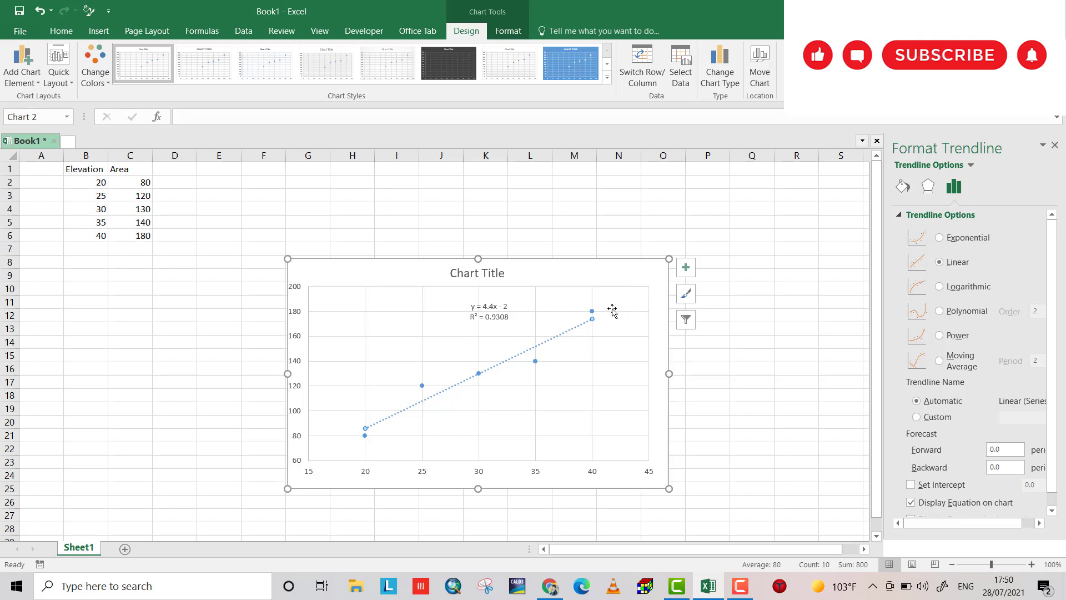
mouse_move(487, 328)
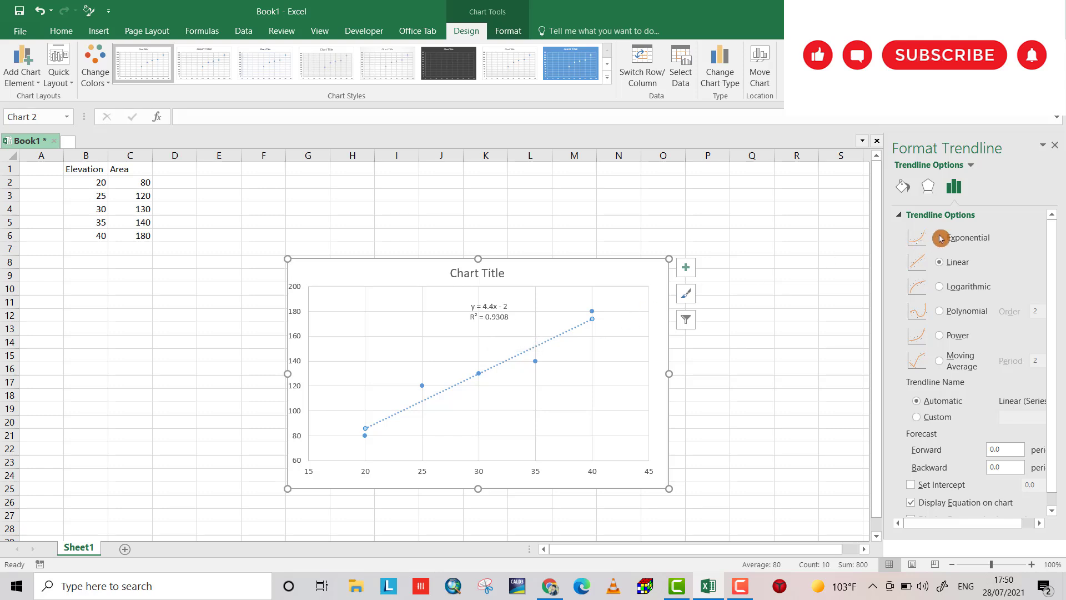
- Try exponential and logarithmic fits, then choose a polynomial trendline ready to raise its order
click(940, 238)
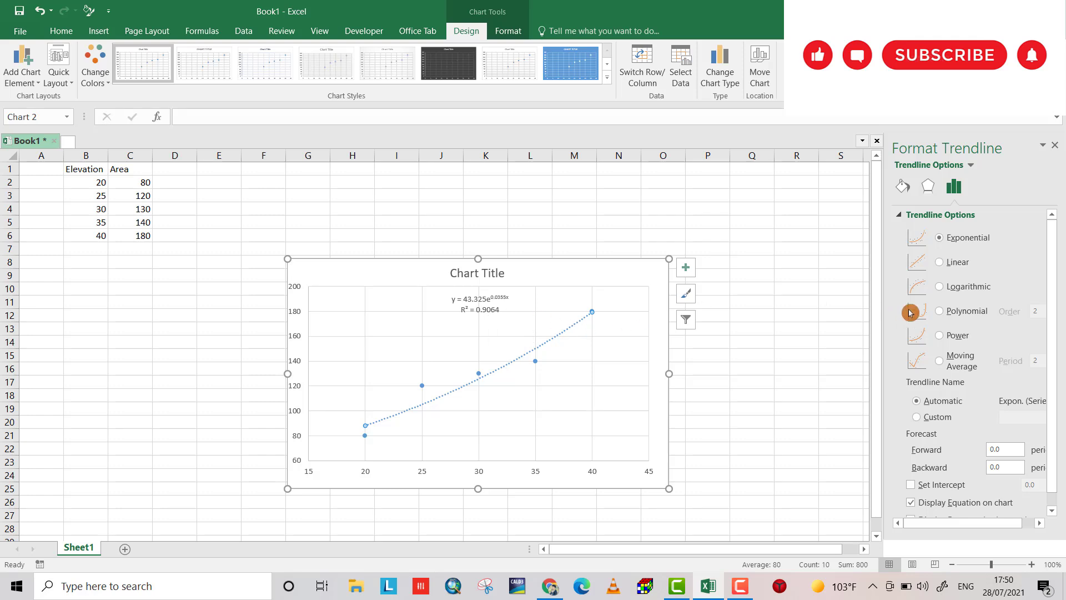
click(939, 287)
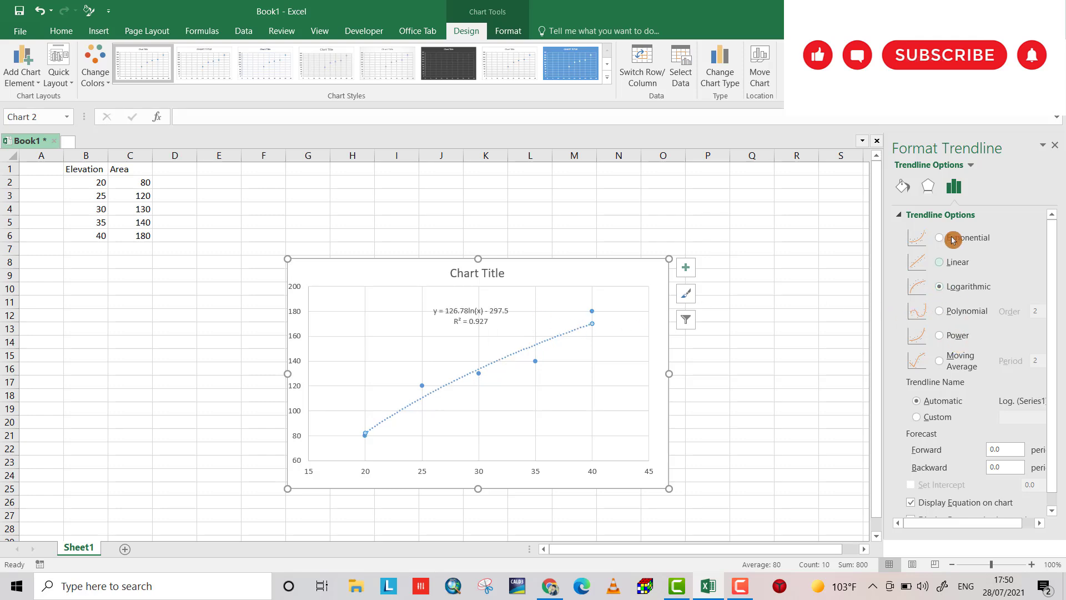
mouse_move(946, 311)
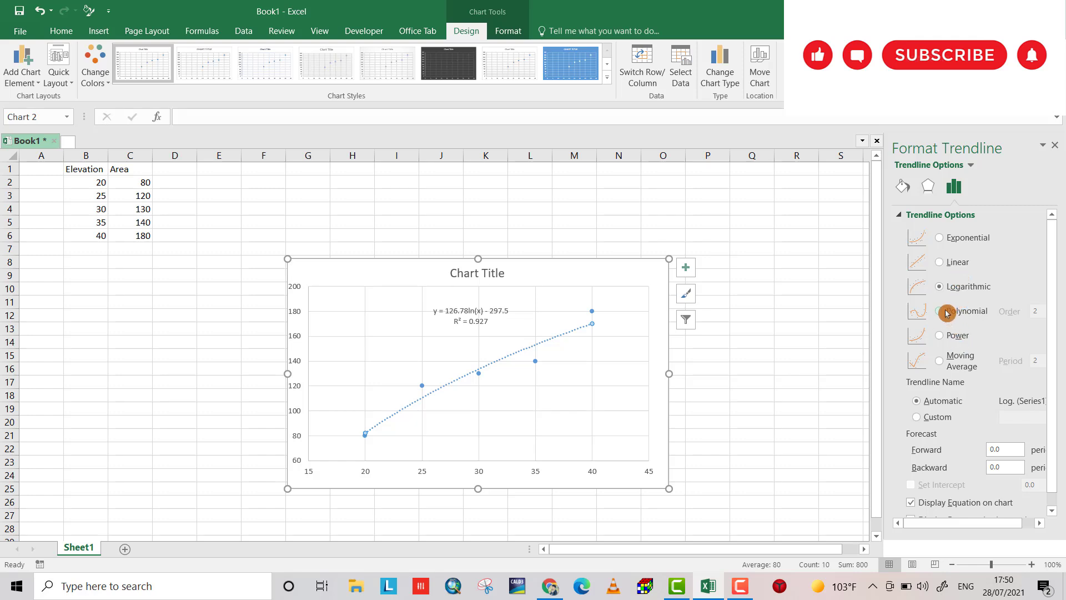
click(939, 311)
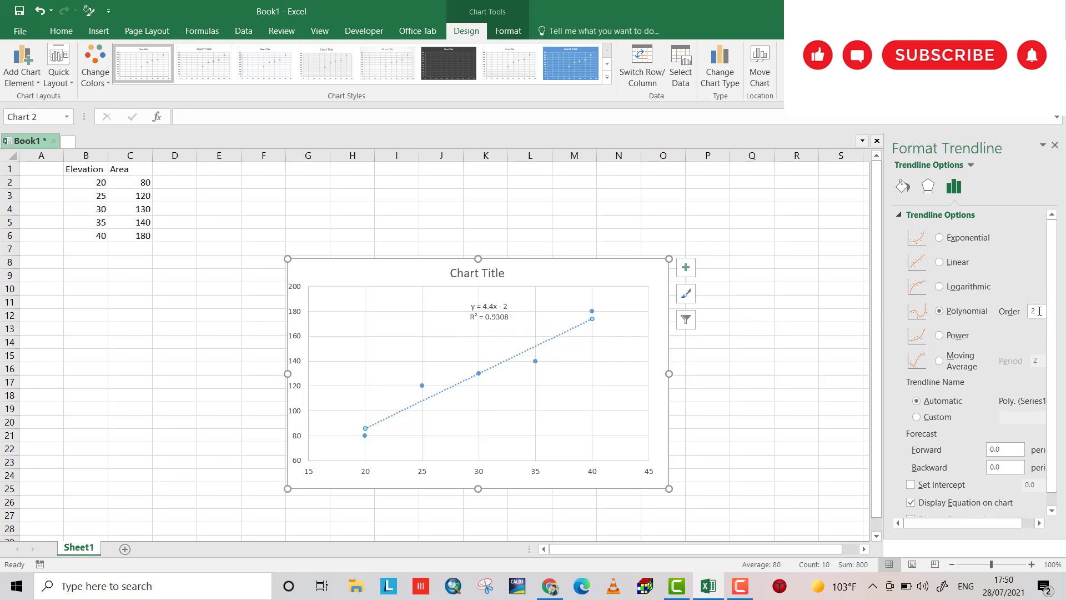
click(1034, 311)
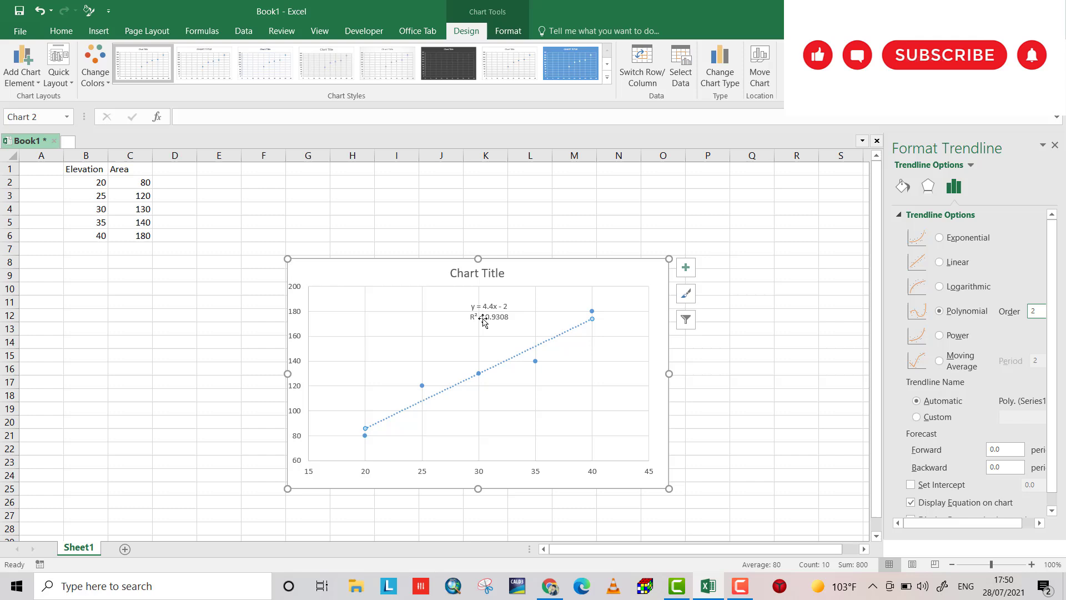
mouse_move(485, 320)
text(3)
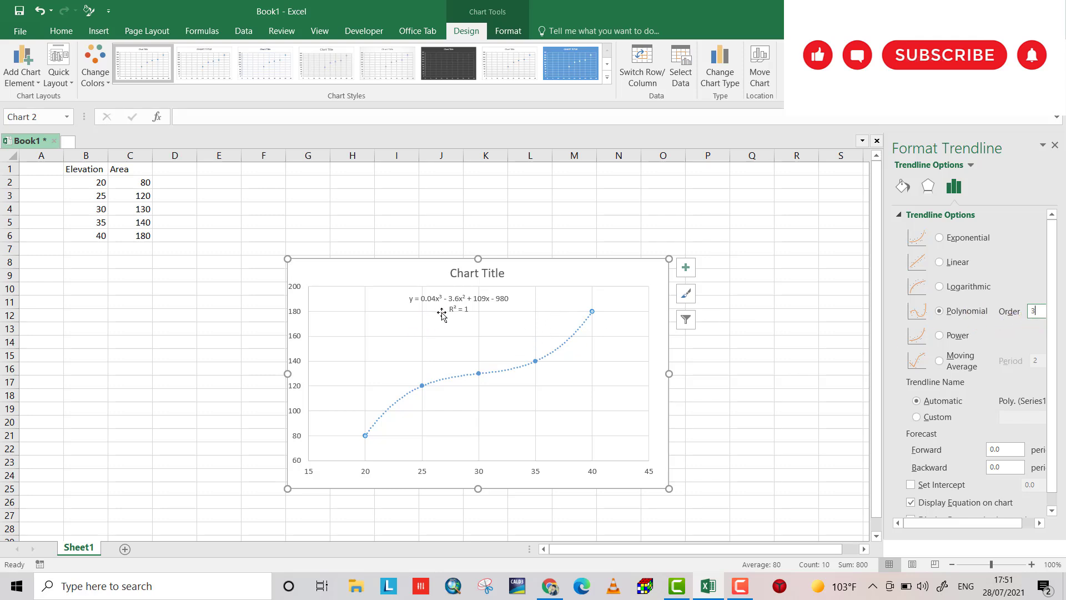
mouse_move(481, 318)
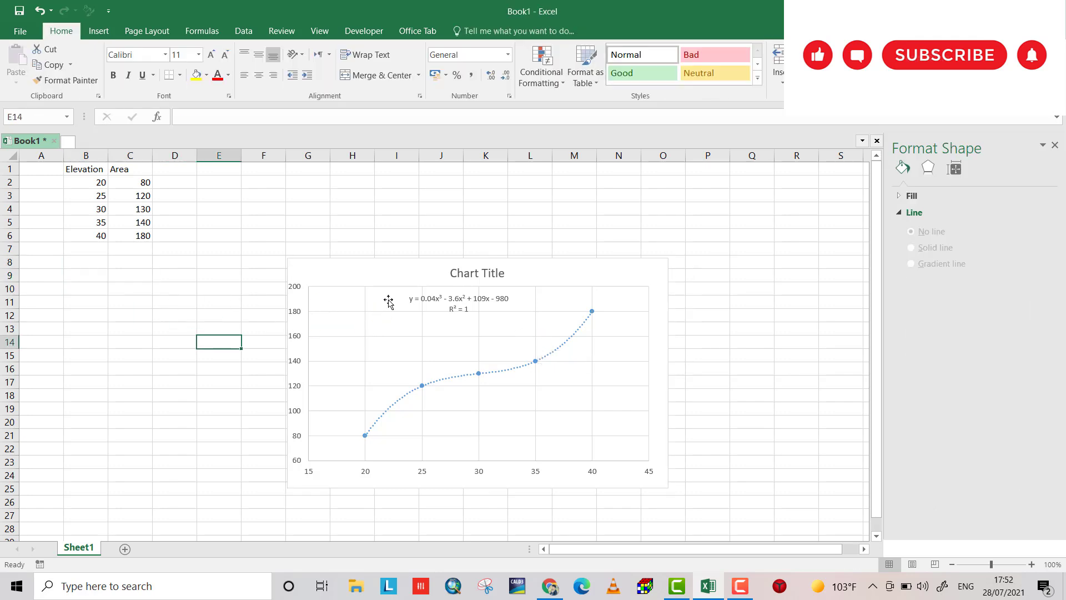
- Enter headings Area Y in B10 and Elevation X in C10, widening column C
click(86, 289)
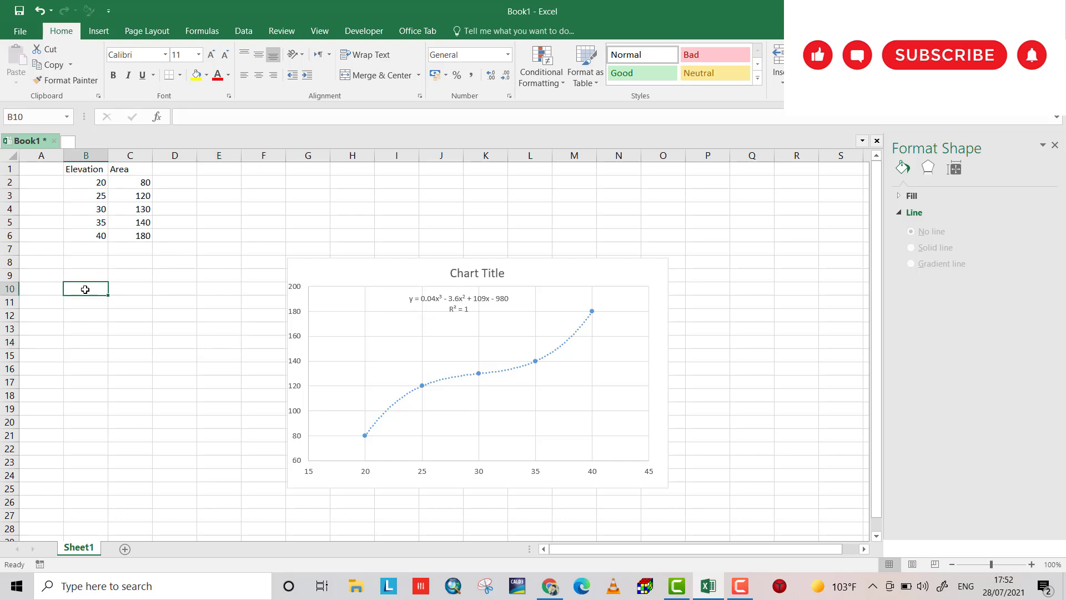
text(Area)
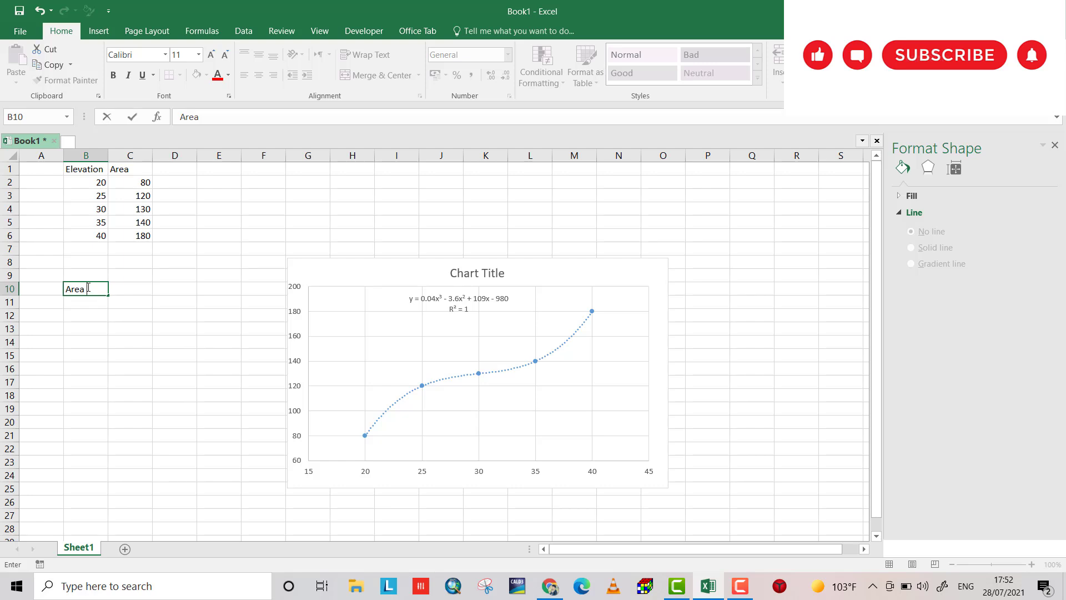
text(Y)
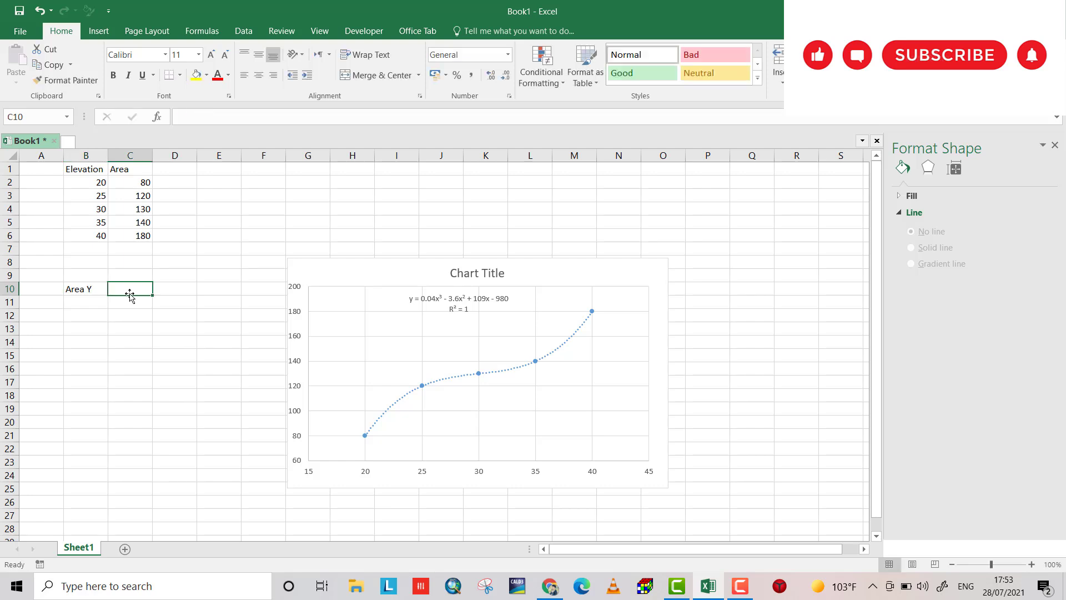
text(Elevation X)
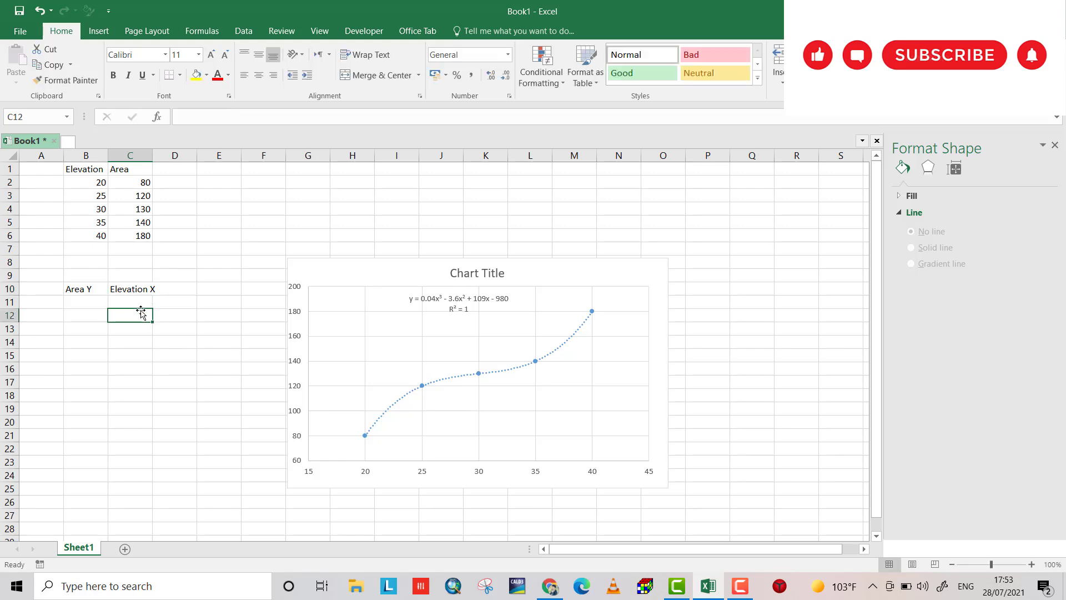
drag(151, 155, 159, 154)
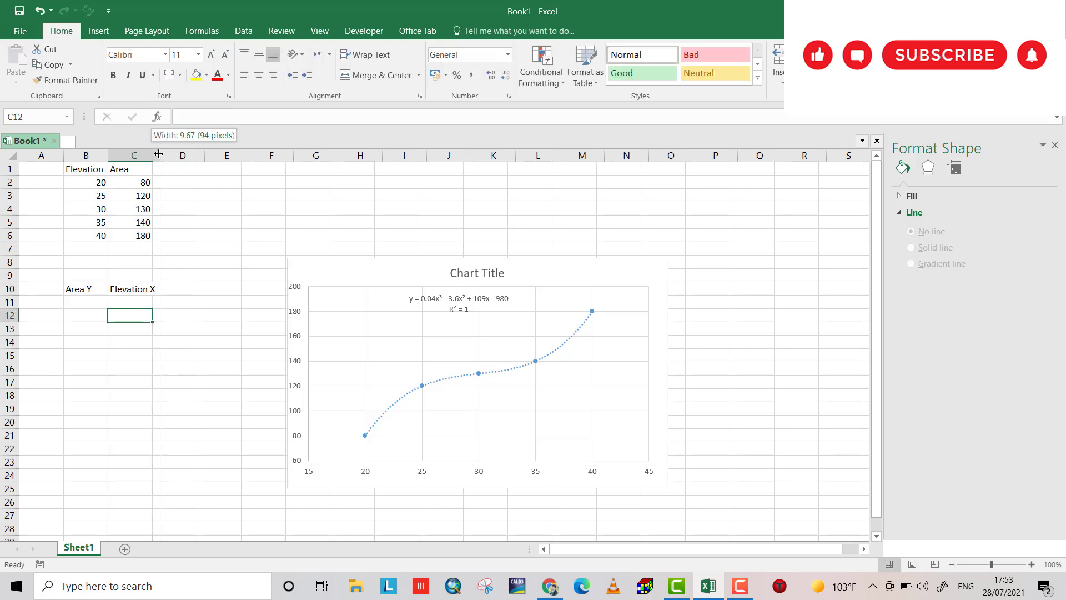
click(80, 301)
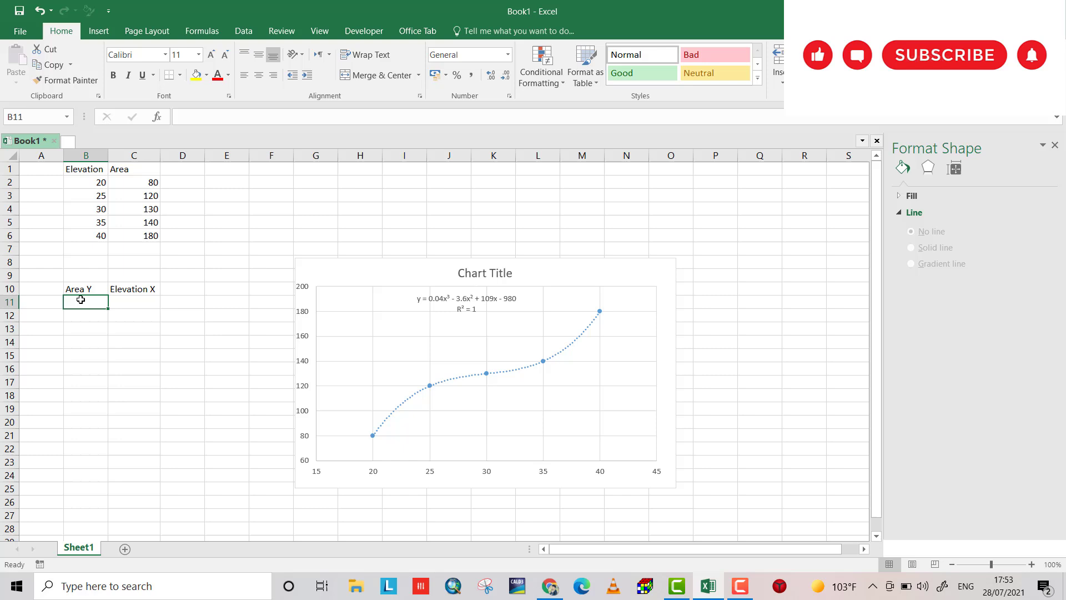
- Enter in B11 the formula =0.04*C11^3-3.6*C11^2+109*C11-980
text(=)
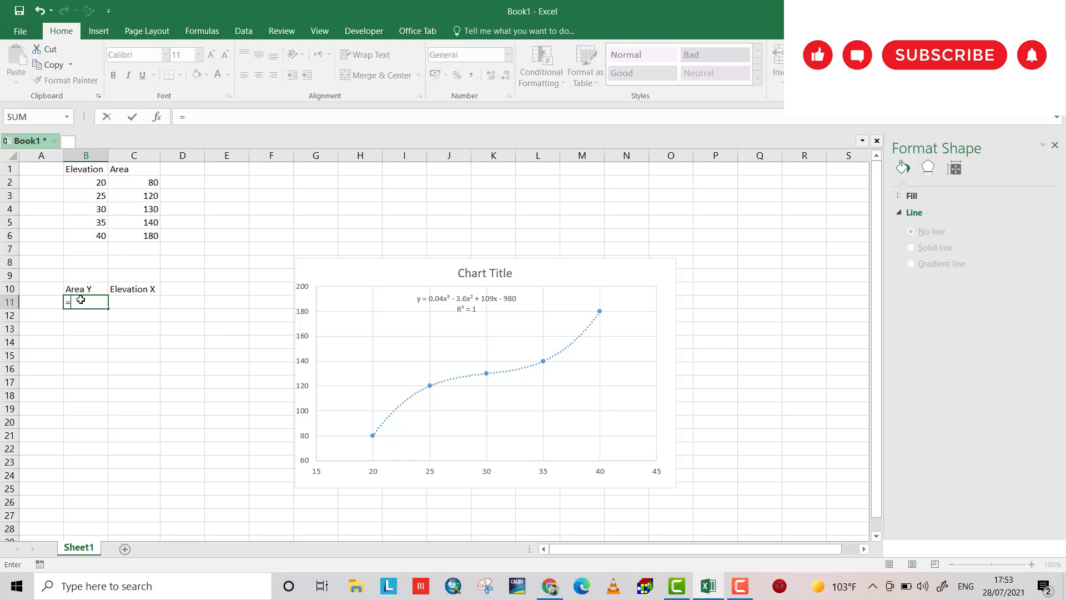
text(0.04)
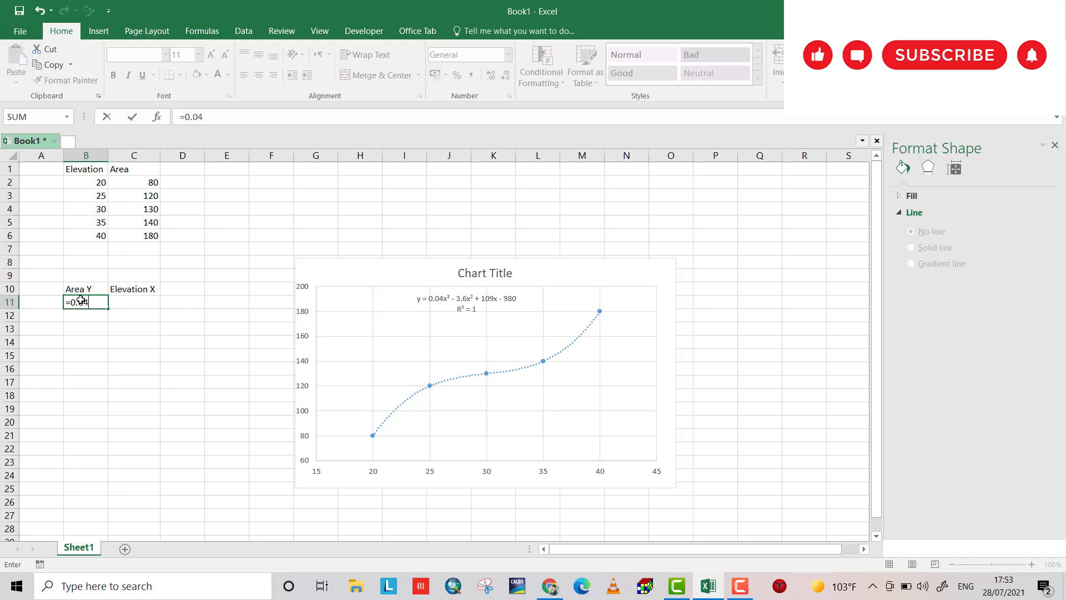
text(*)
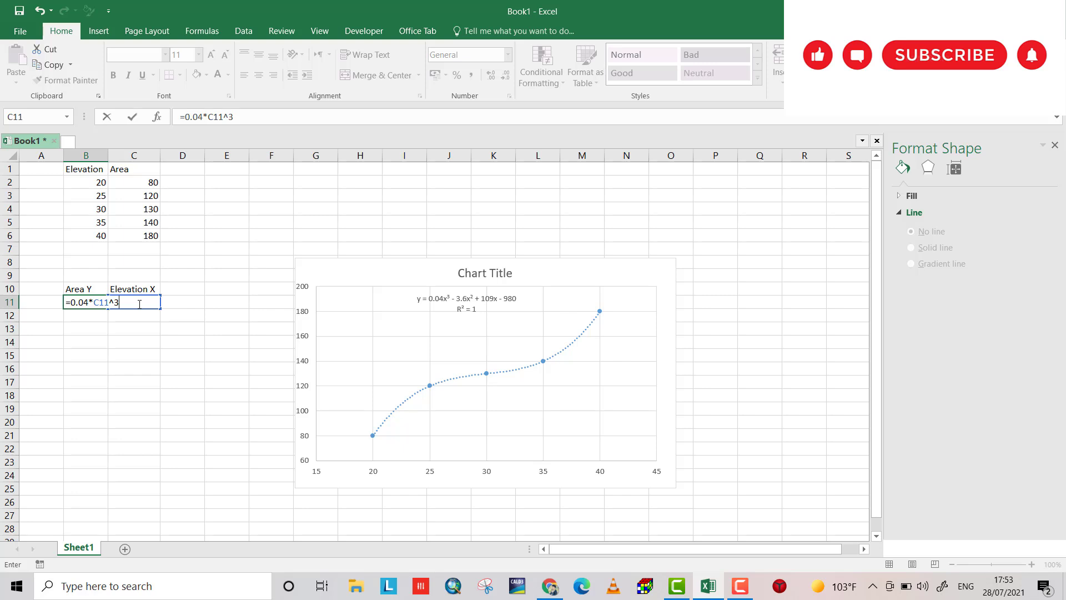
text(-3)
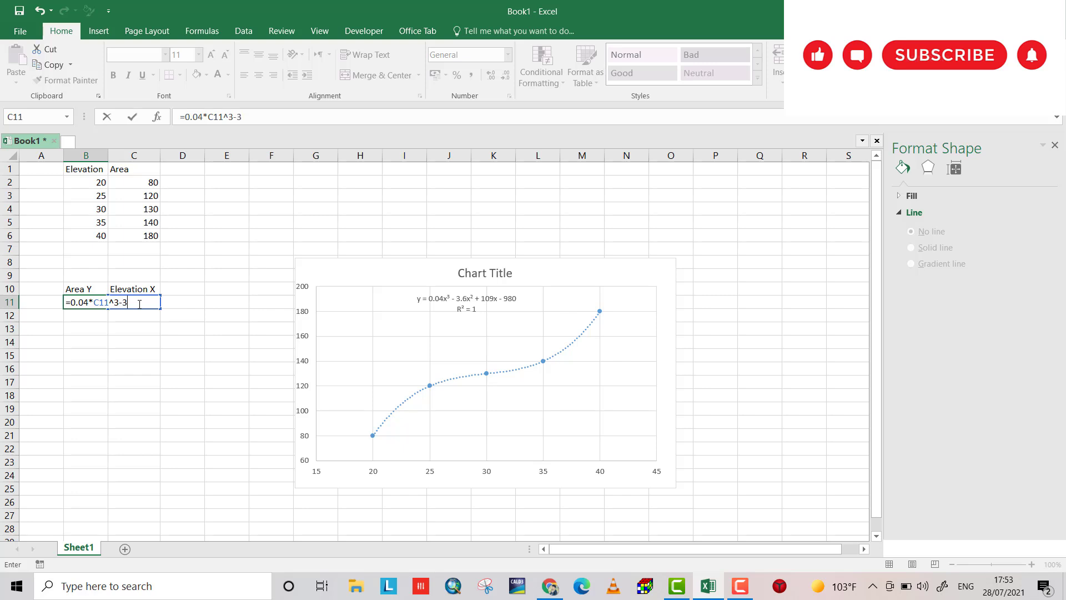
text(.6*)
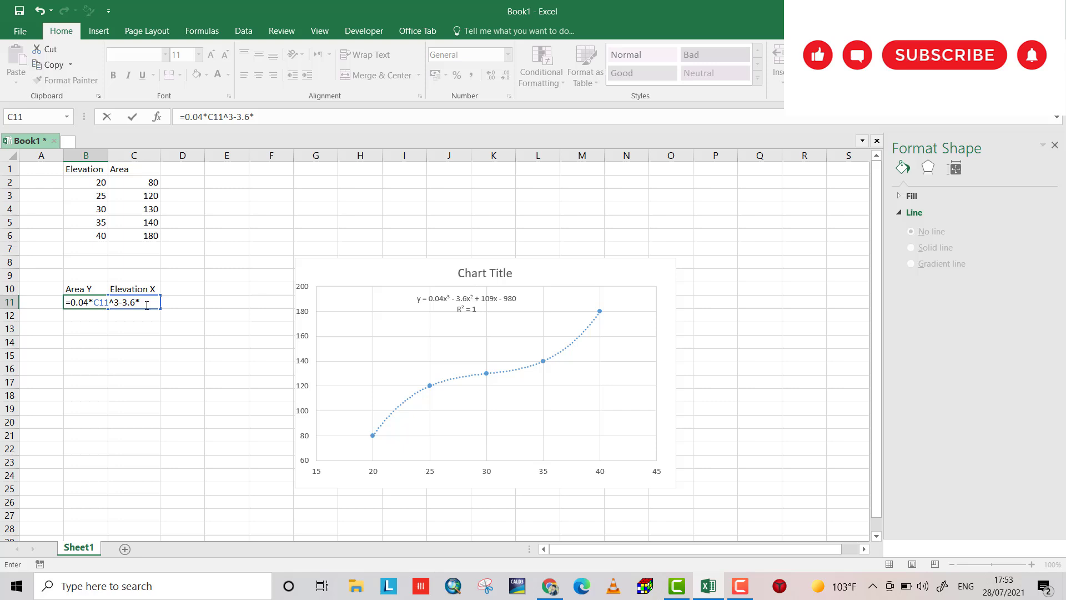
text(C11)
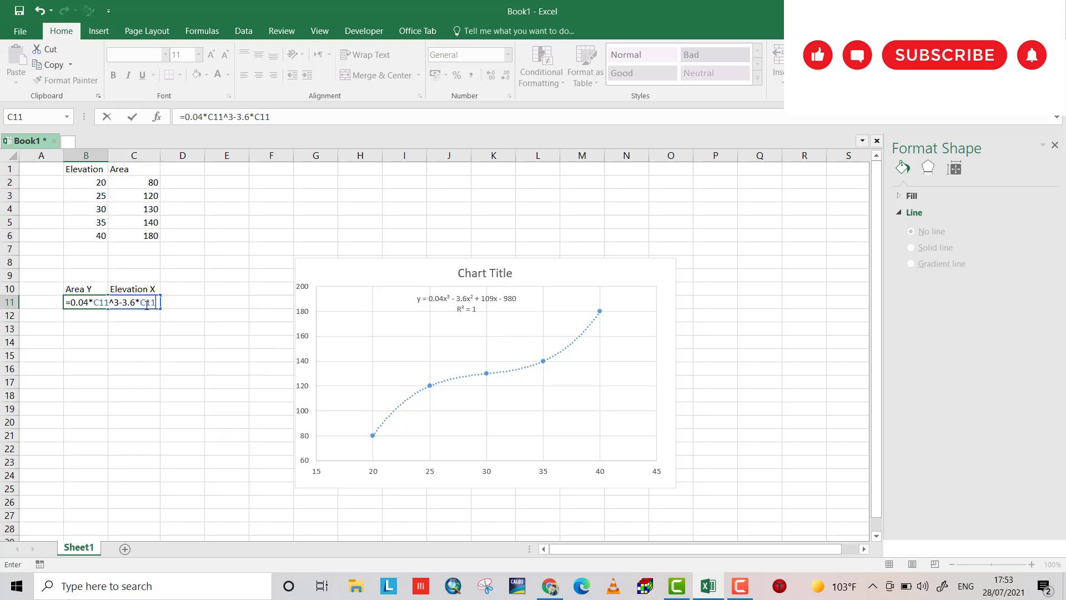
text(^2)
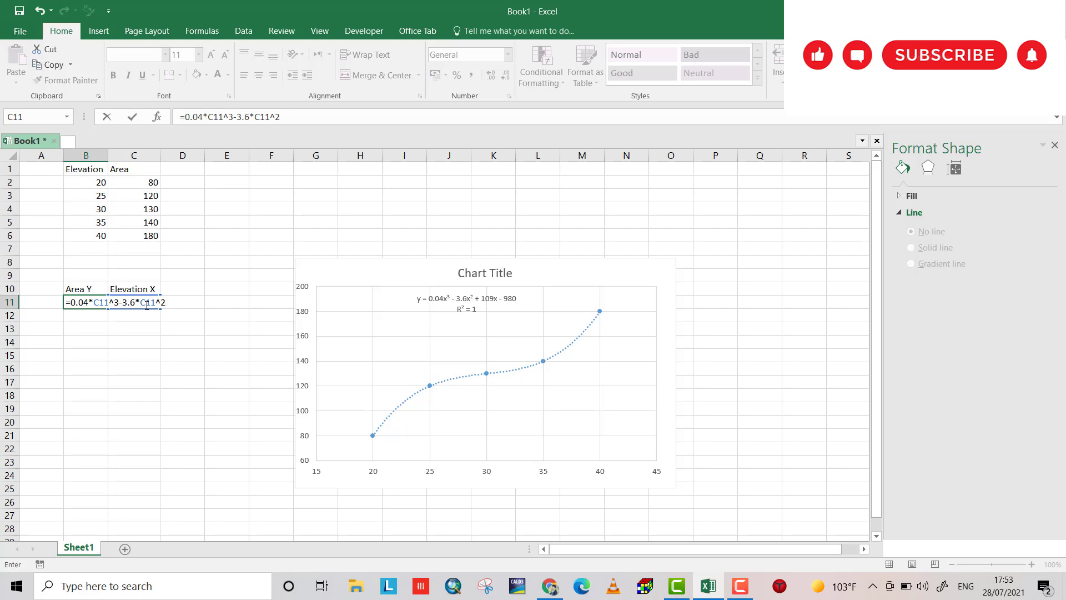
text(+10)
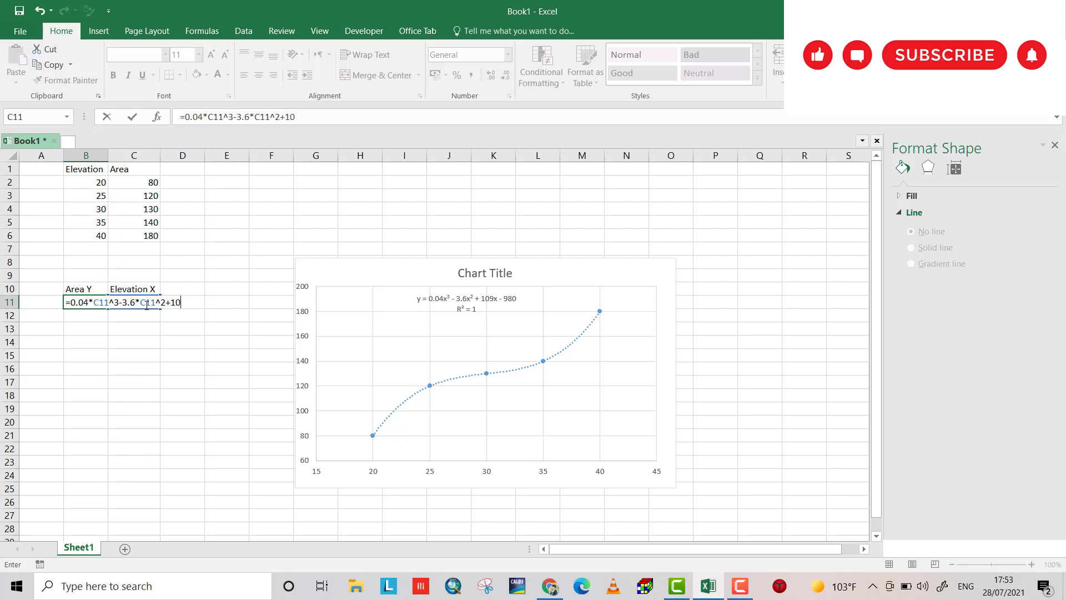
text(9)
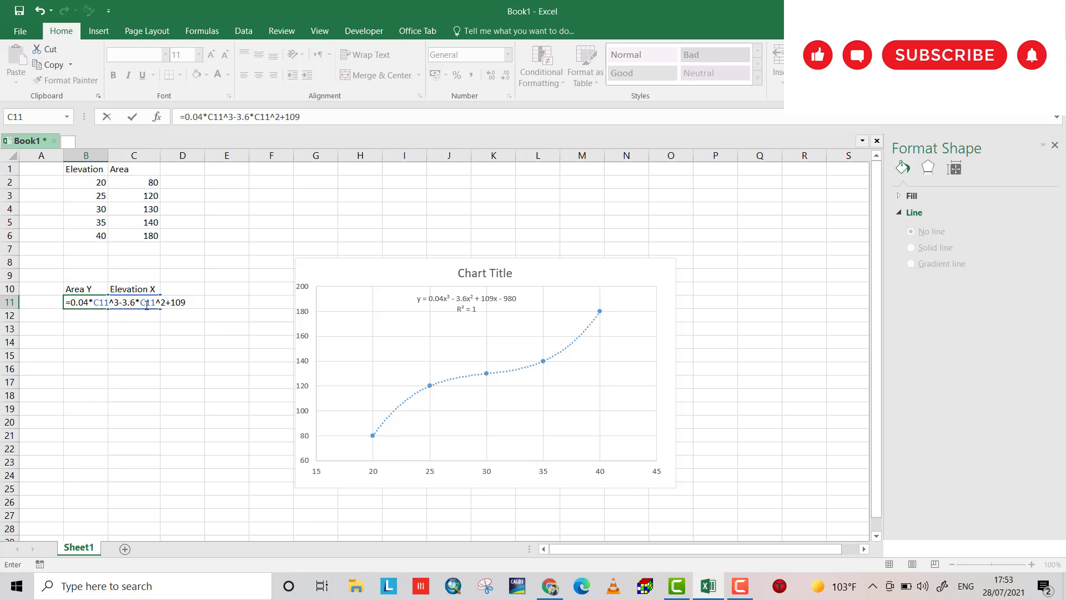
text(*)
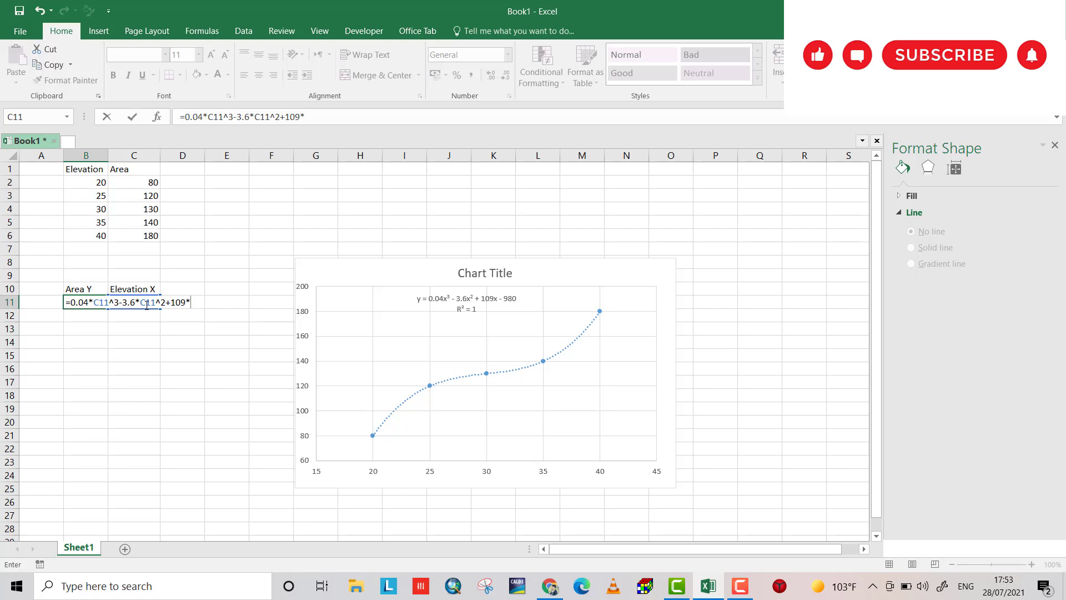
text(C11)
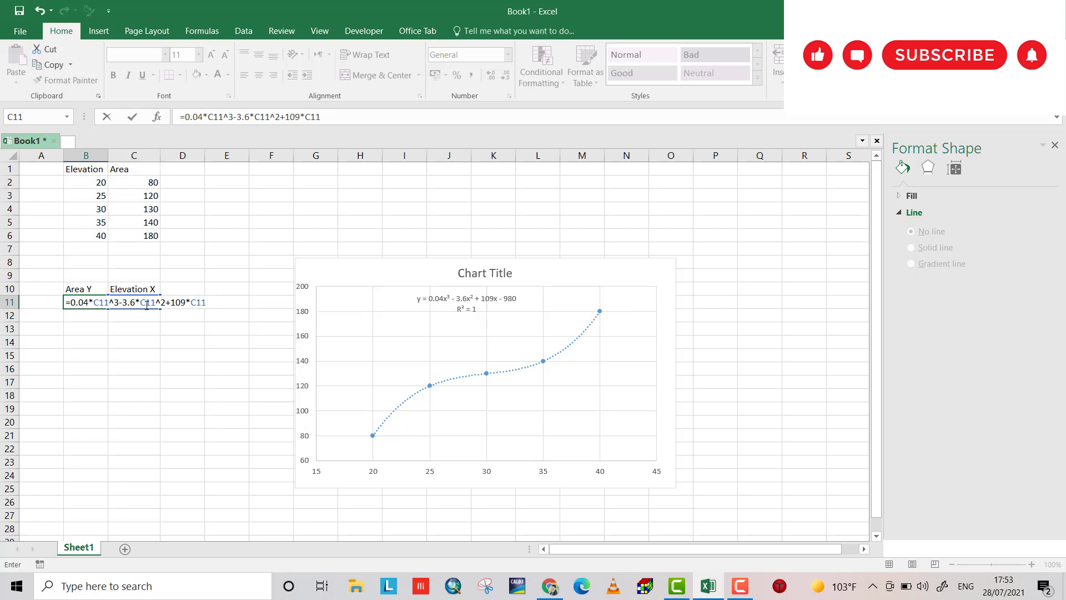
text(-98)
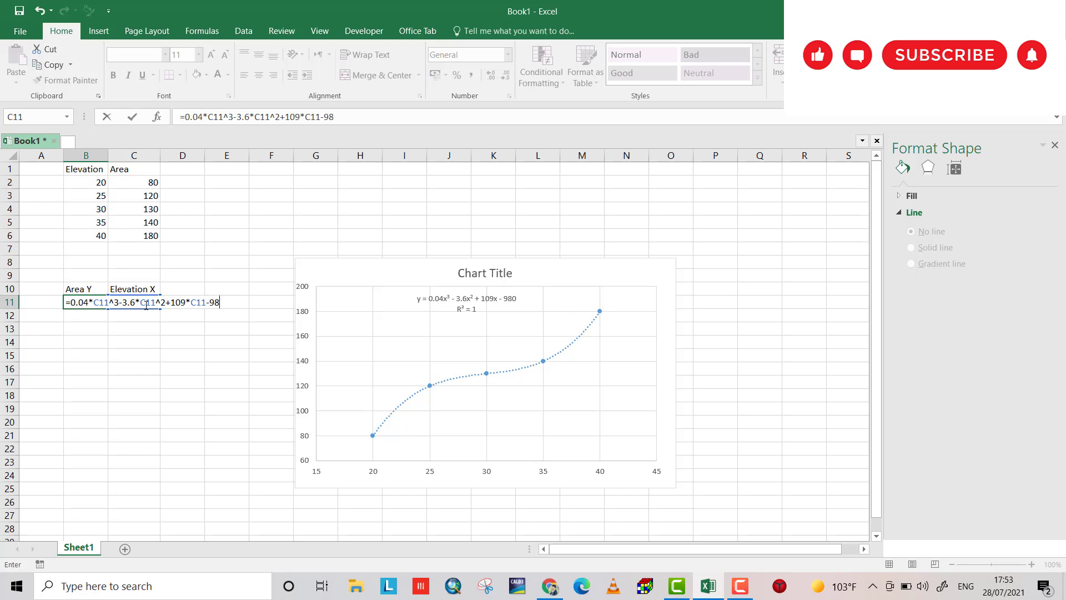
text(0)
click(134, 302)
text(25)
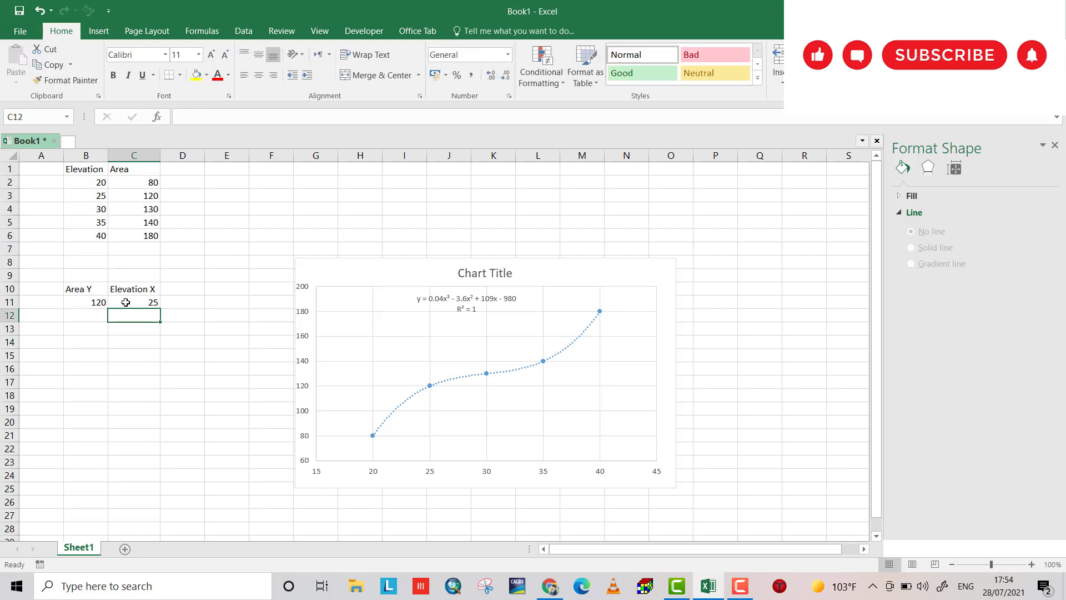
mouse_move(466, 313)
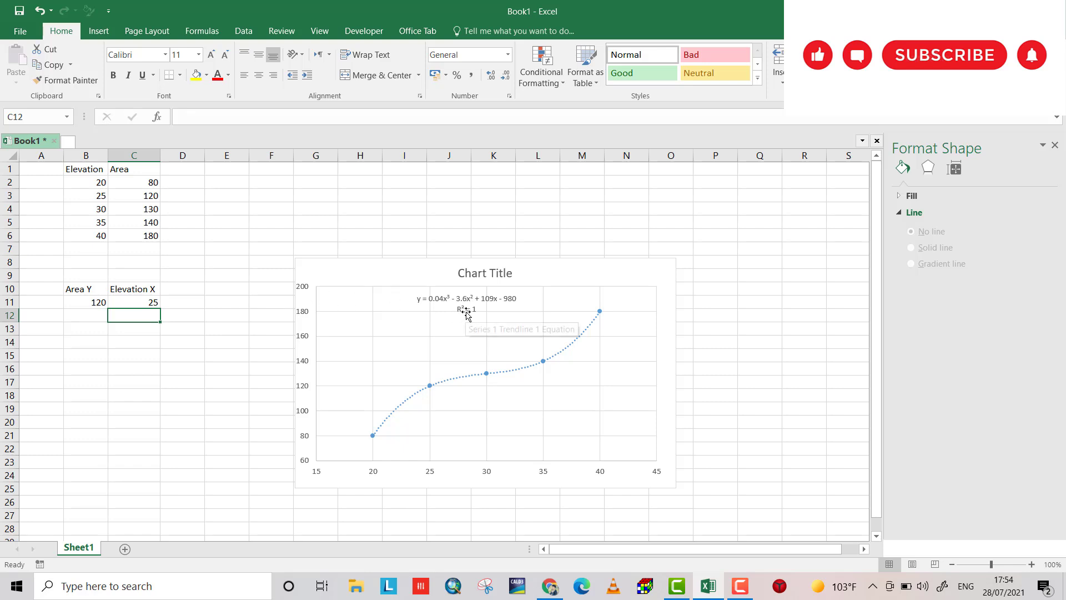
mouse_move(464, 312)
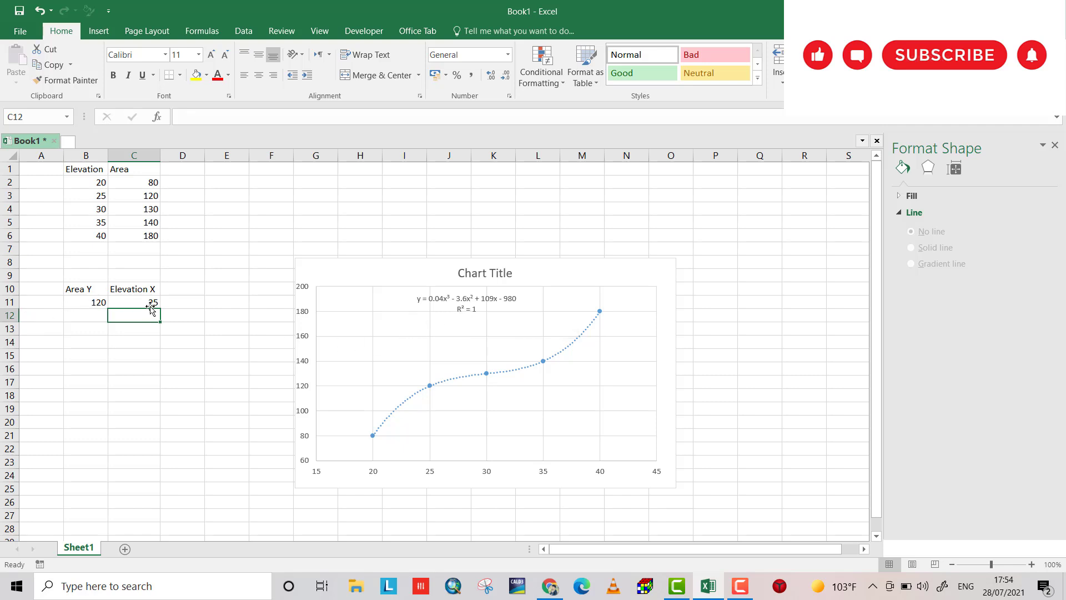
- Enter elevation 40 in C11 so the formula returns an Area Y of 180
click(134, 302)
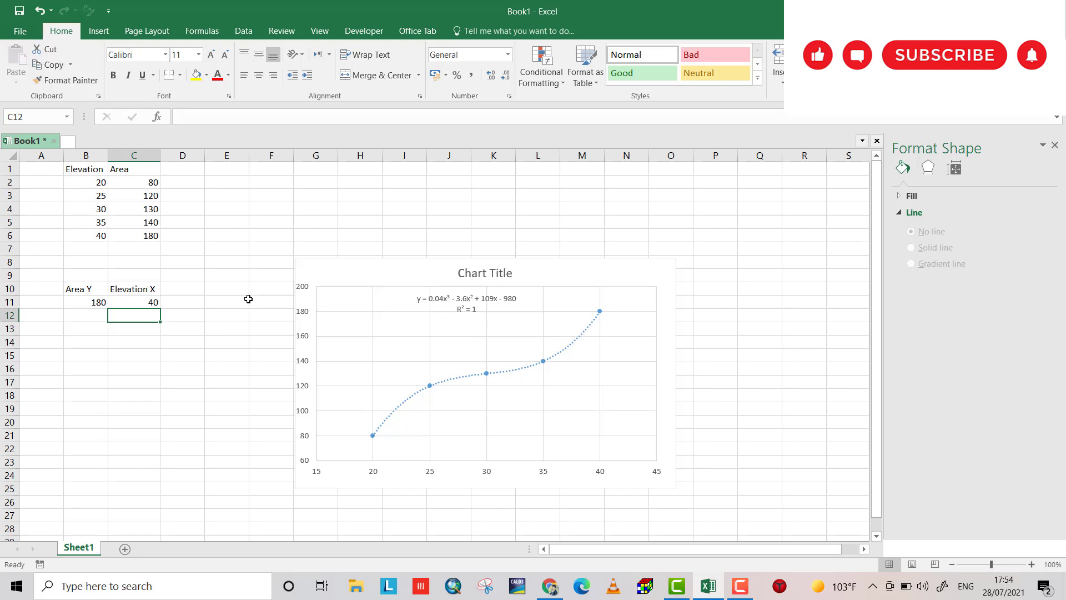
mouse_move(227, 315)
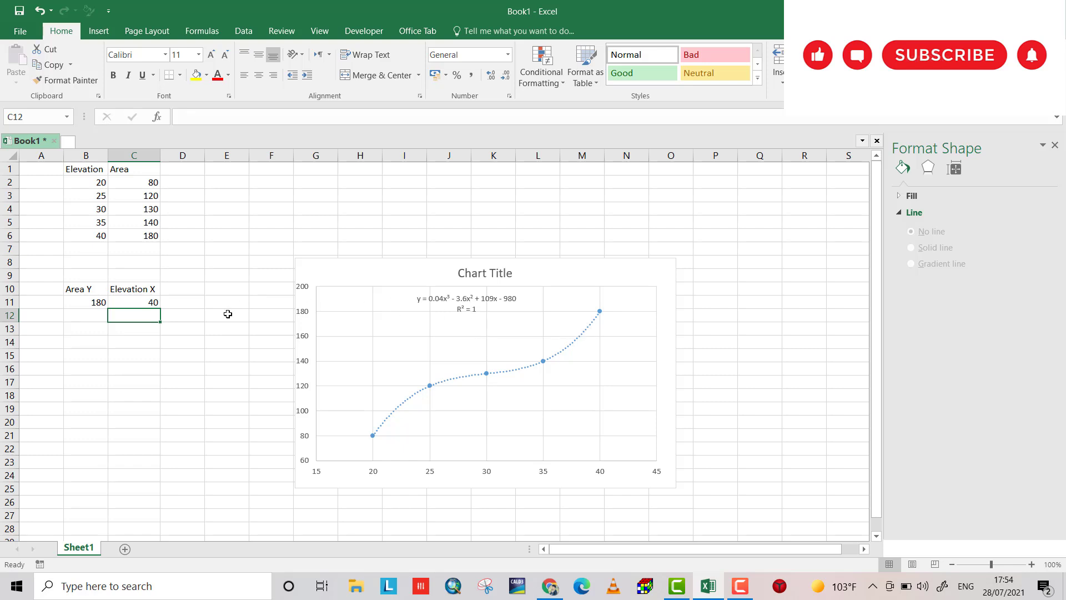